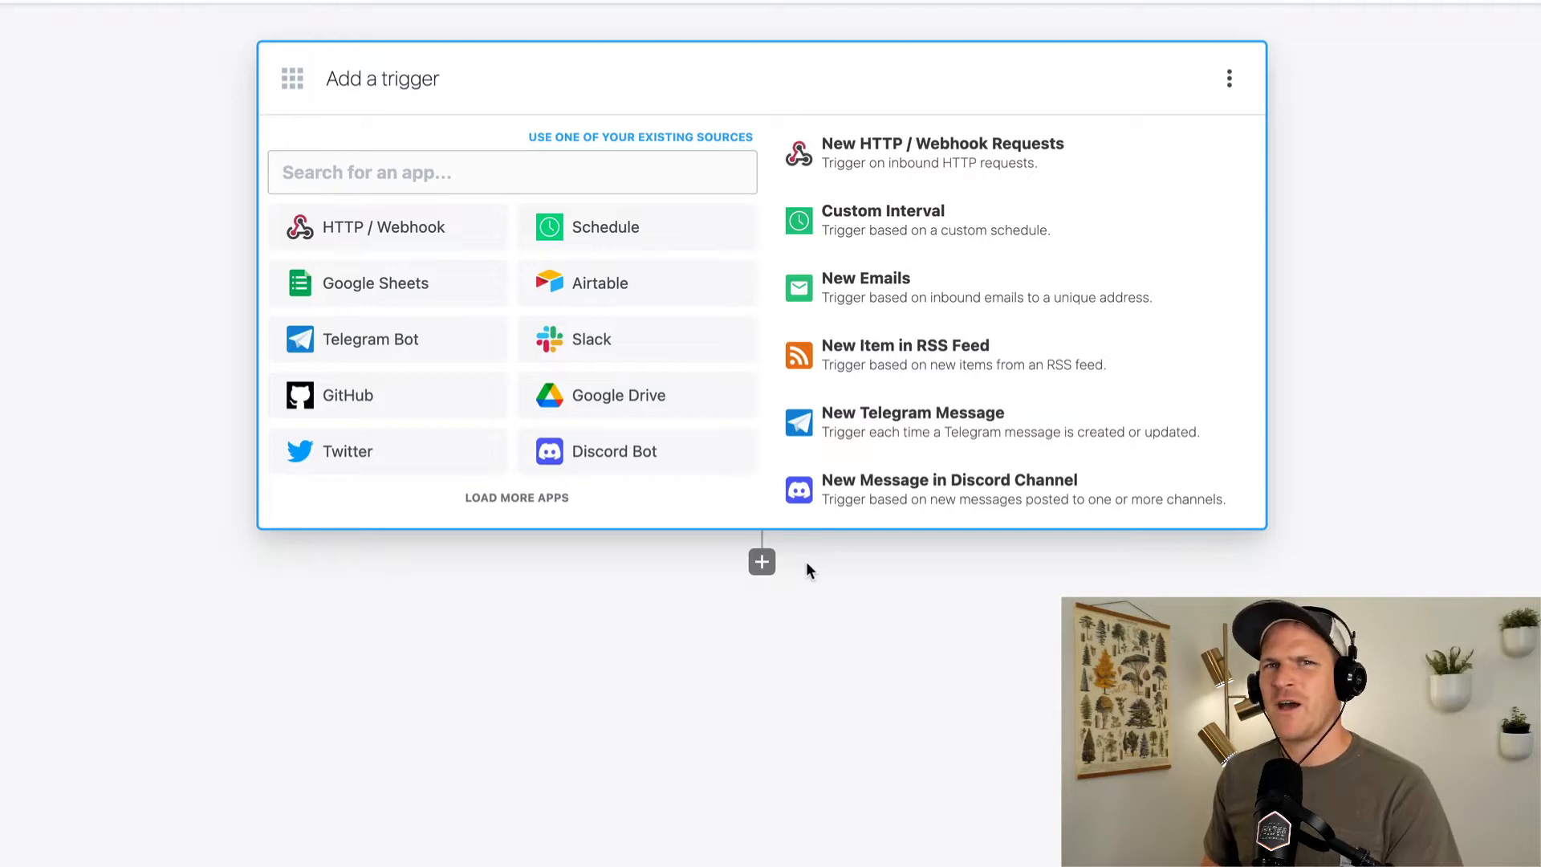
mouse_move(794, 567)
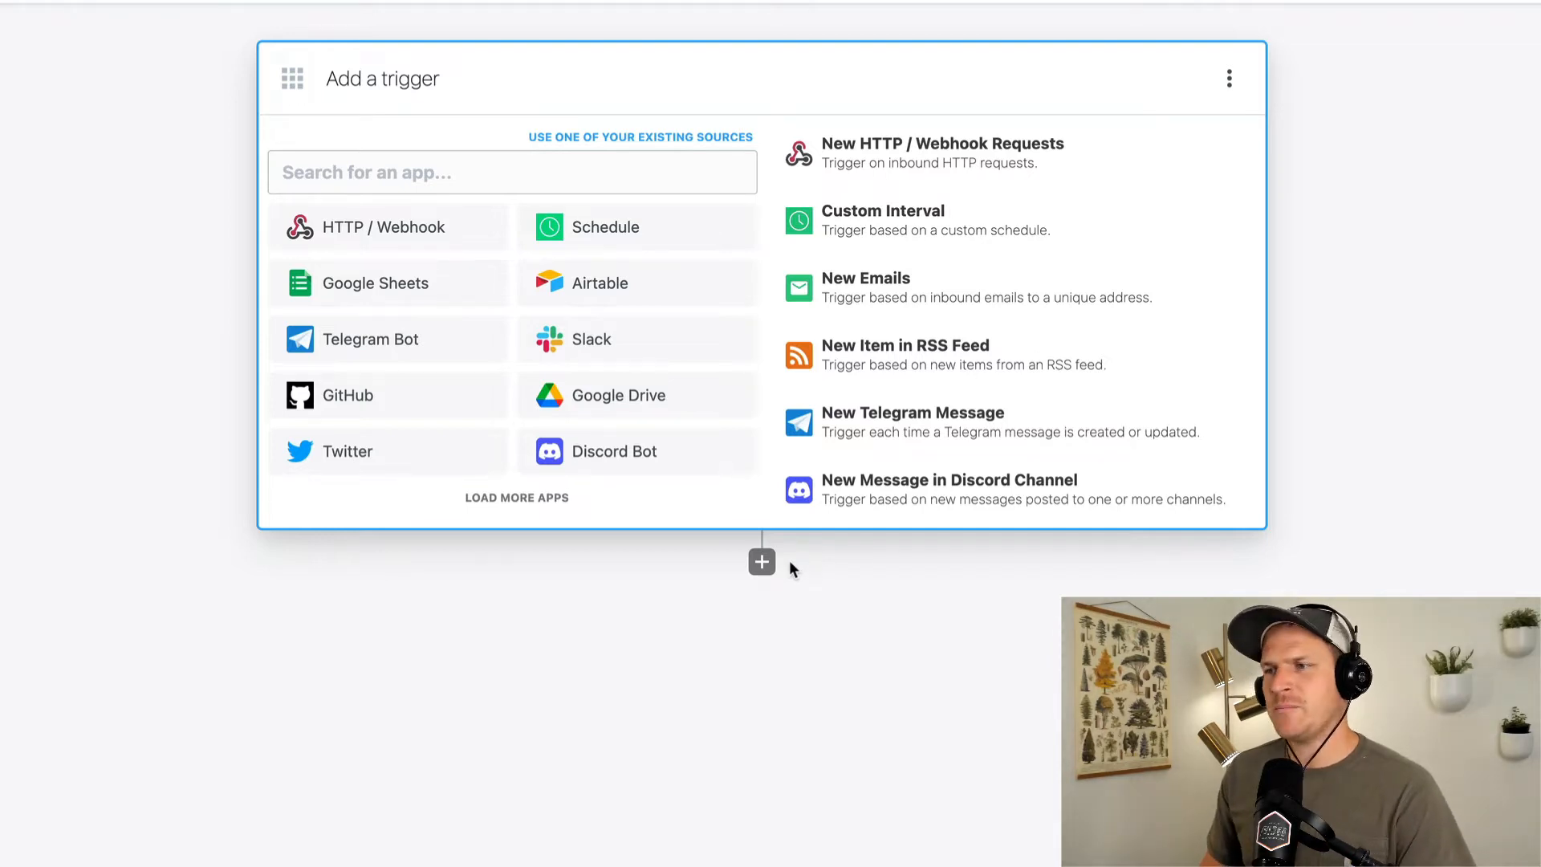
- Insert a Node.js code step with default starter code below the empty trigger
click(762, 562)
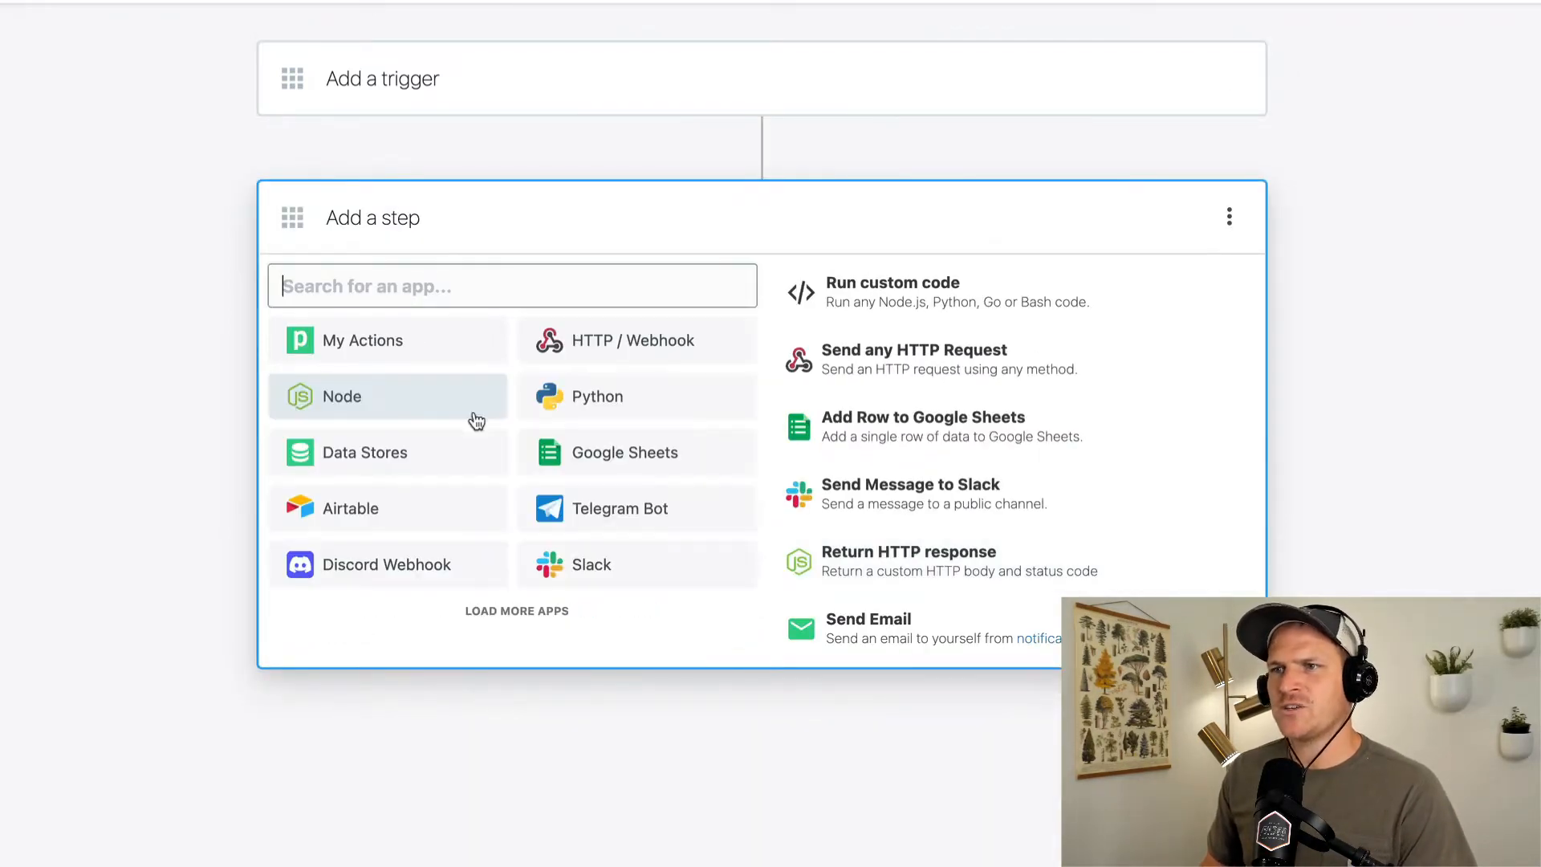
click(387, 396)
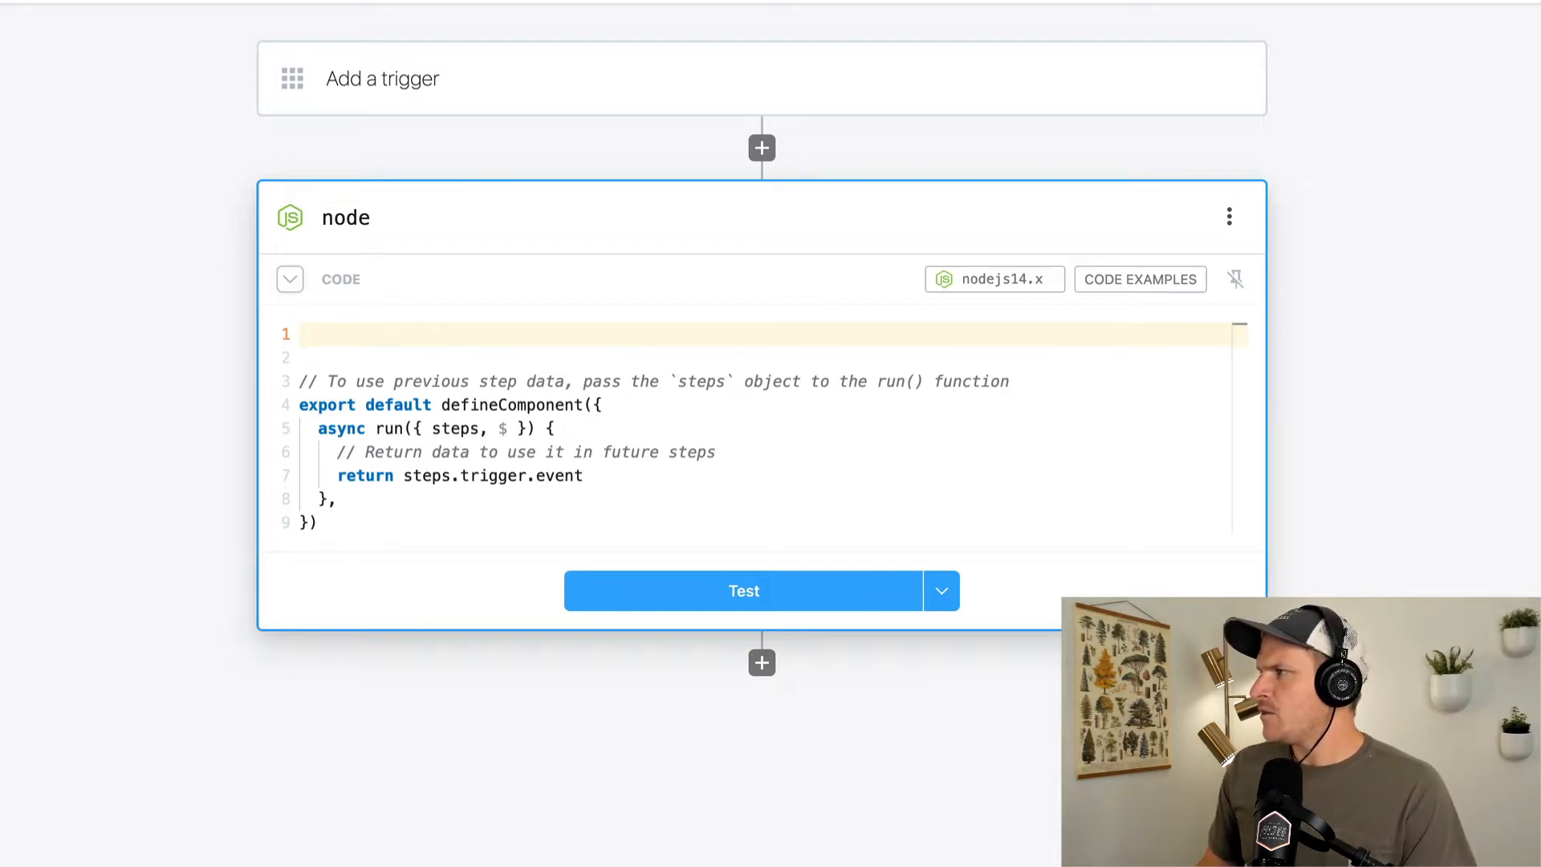
- Import Shopify from shopify-api-node and create a client authenticated with the shopify_api_key env variable
text(import Shopify)
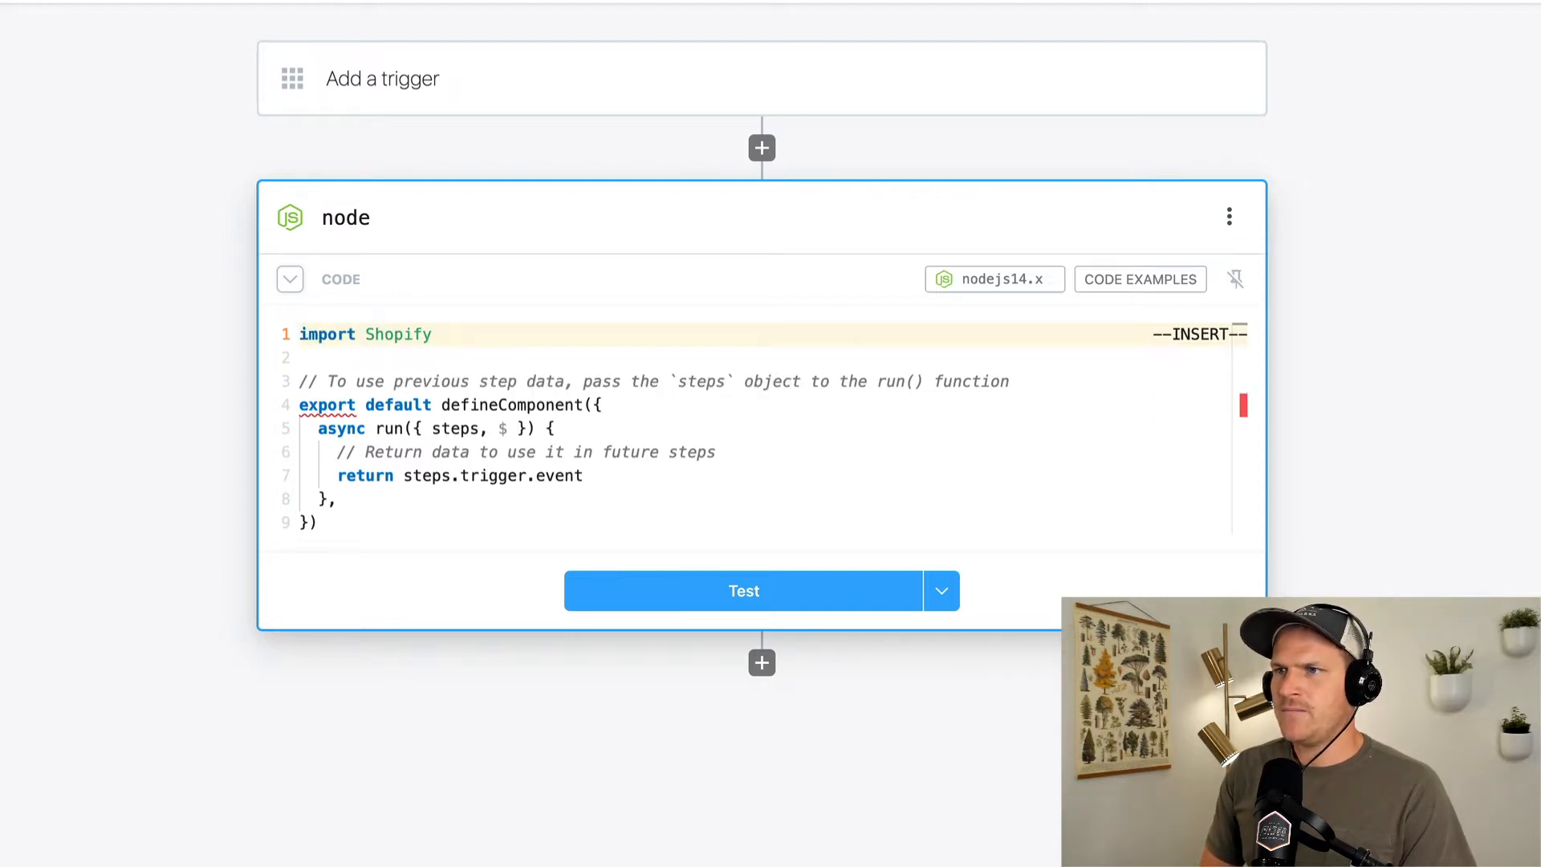
text(from 'shopify-api')
text(const shopify = new Shopify({)
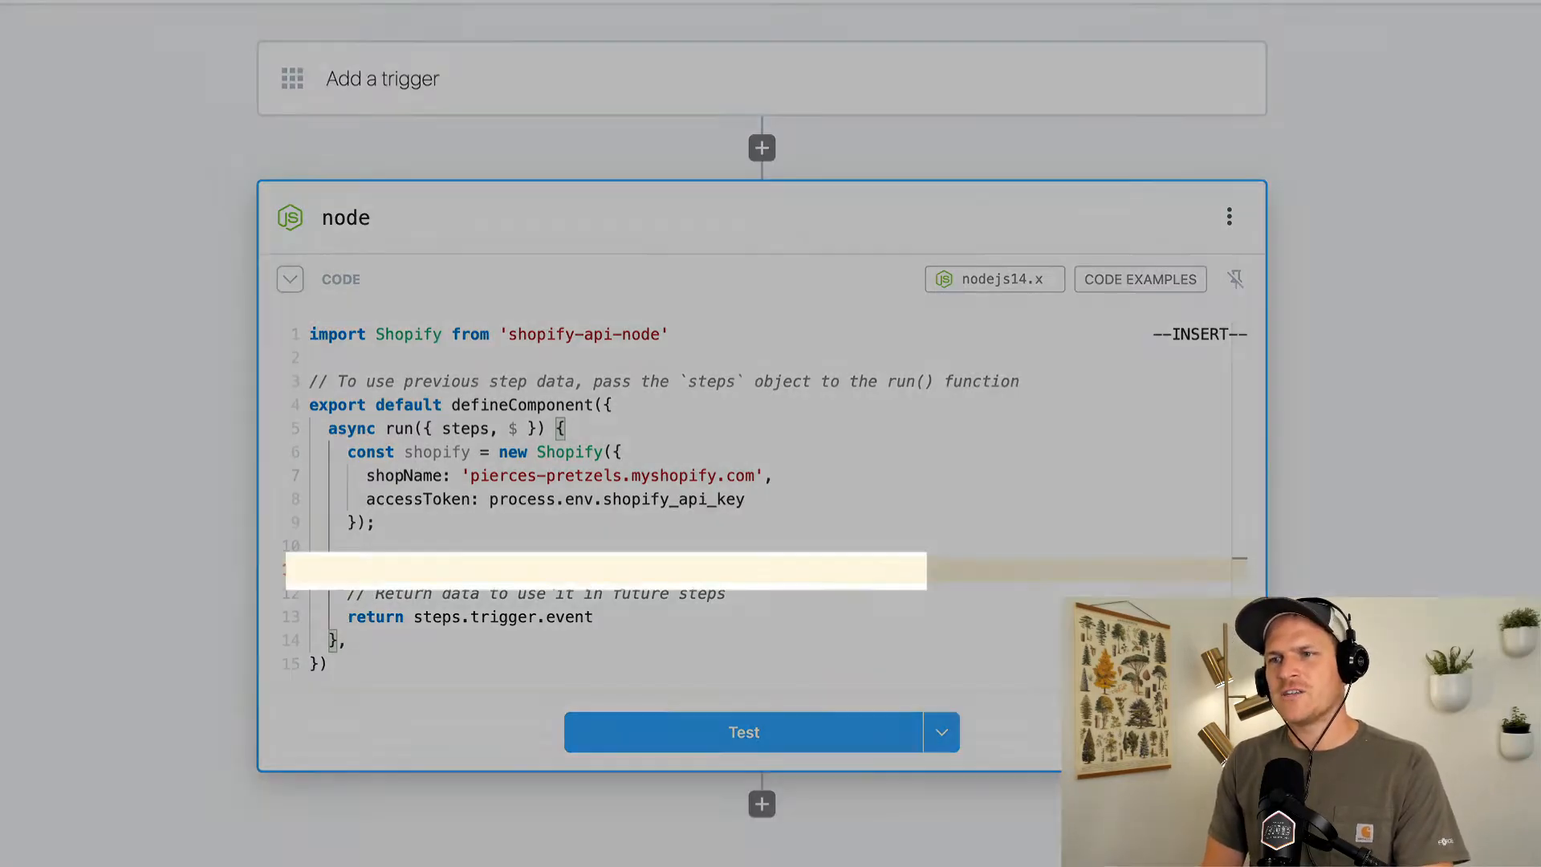
- Write the $.flow.rerun(DELAY, CONTEXT, MAX_RETRIES) call inside the run function
text($.flow.)
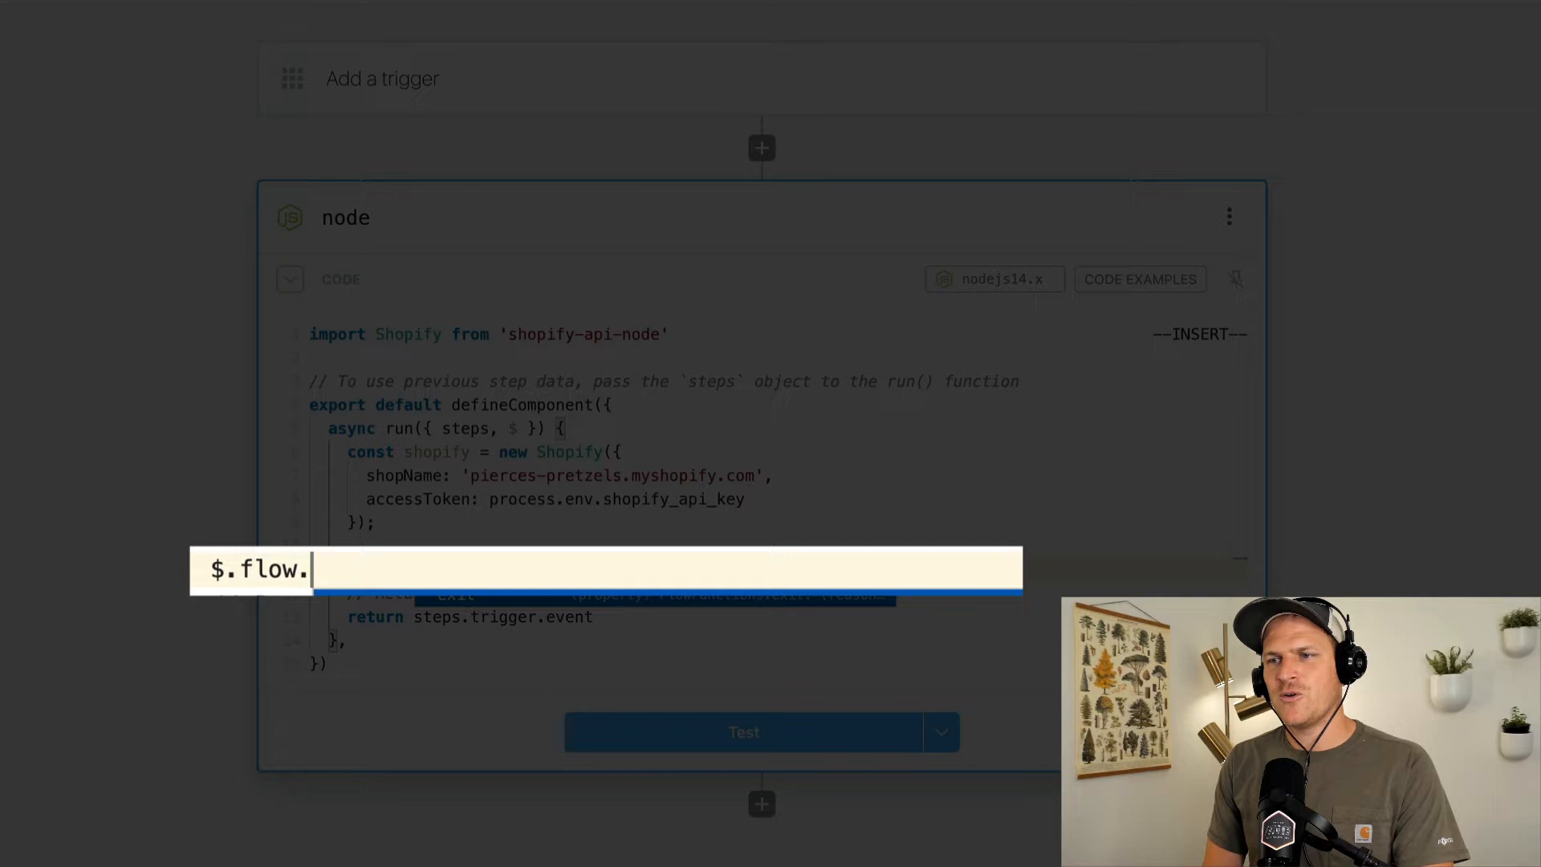
text(rer)
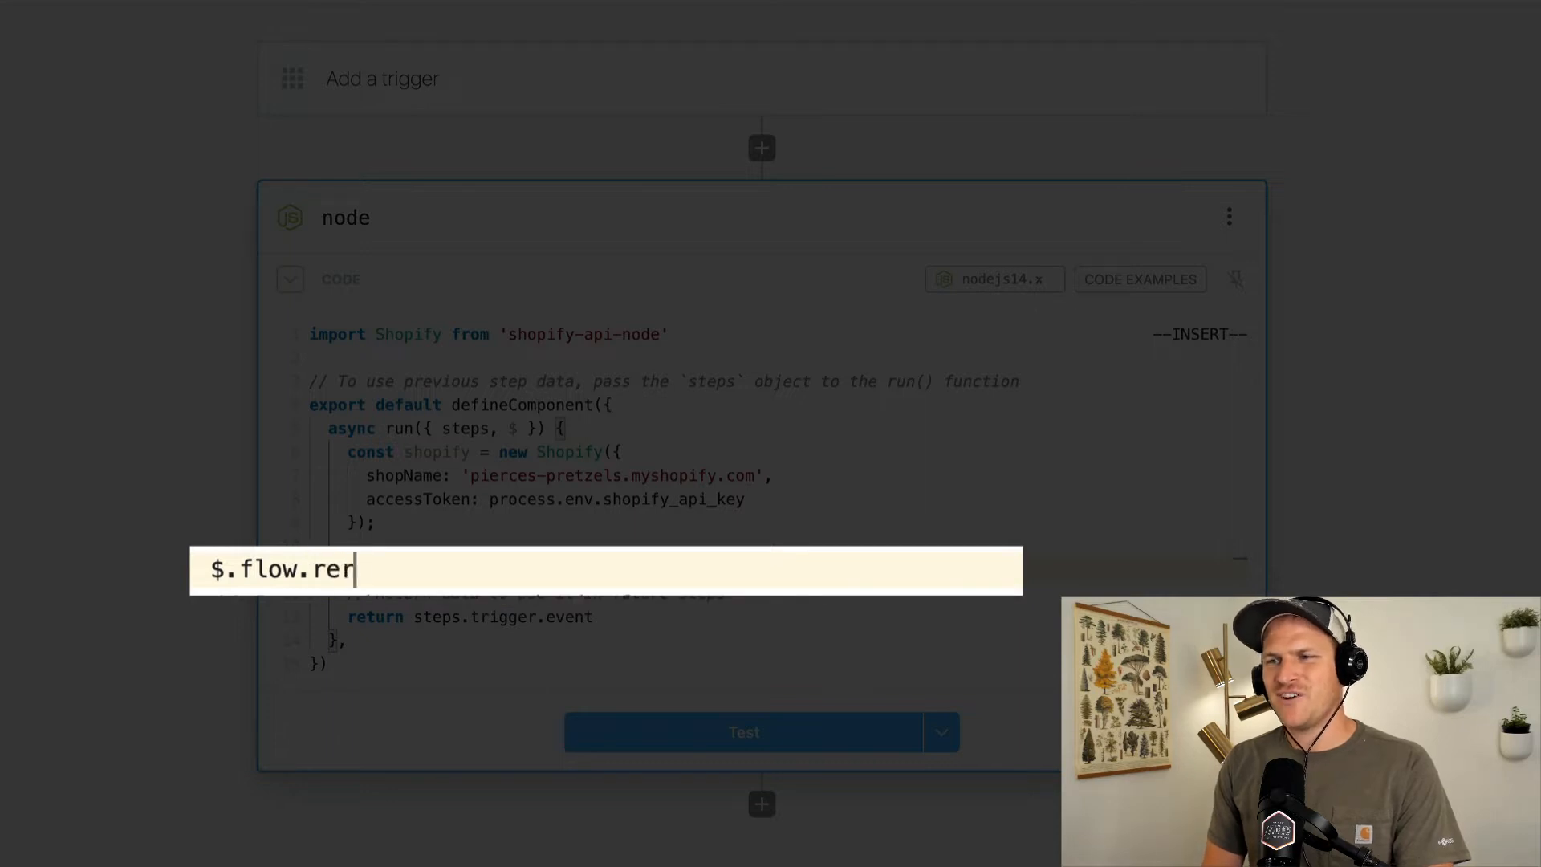
text(un())
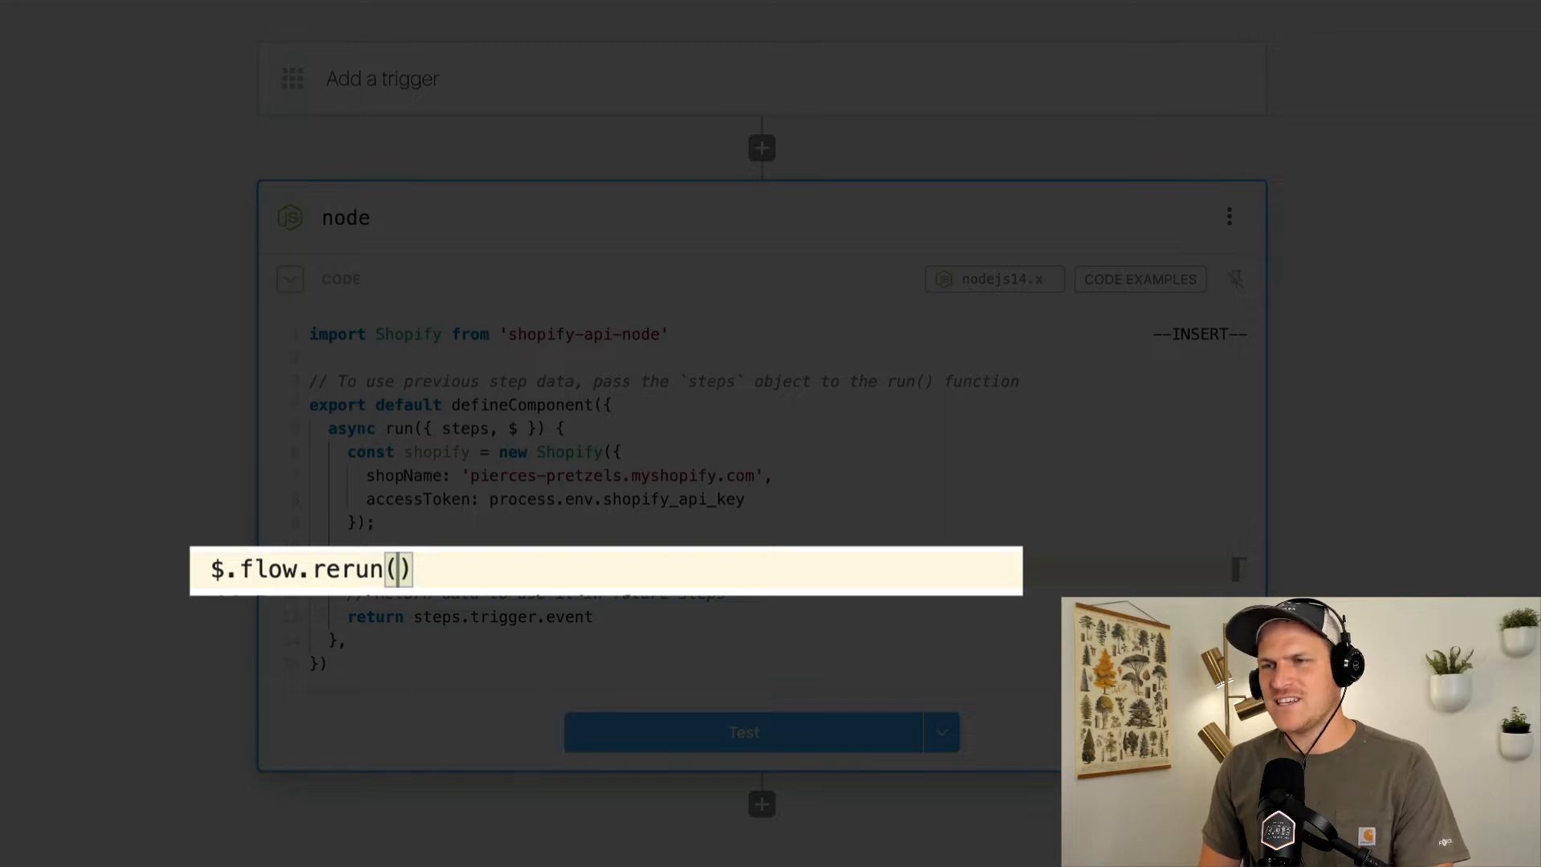
text(DELAY,)
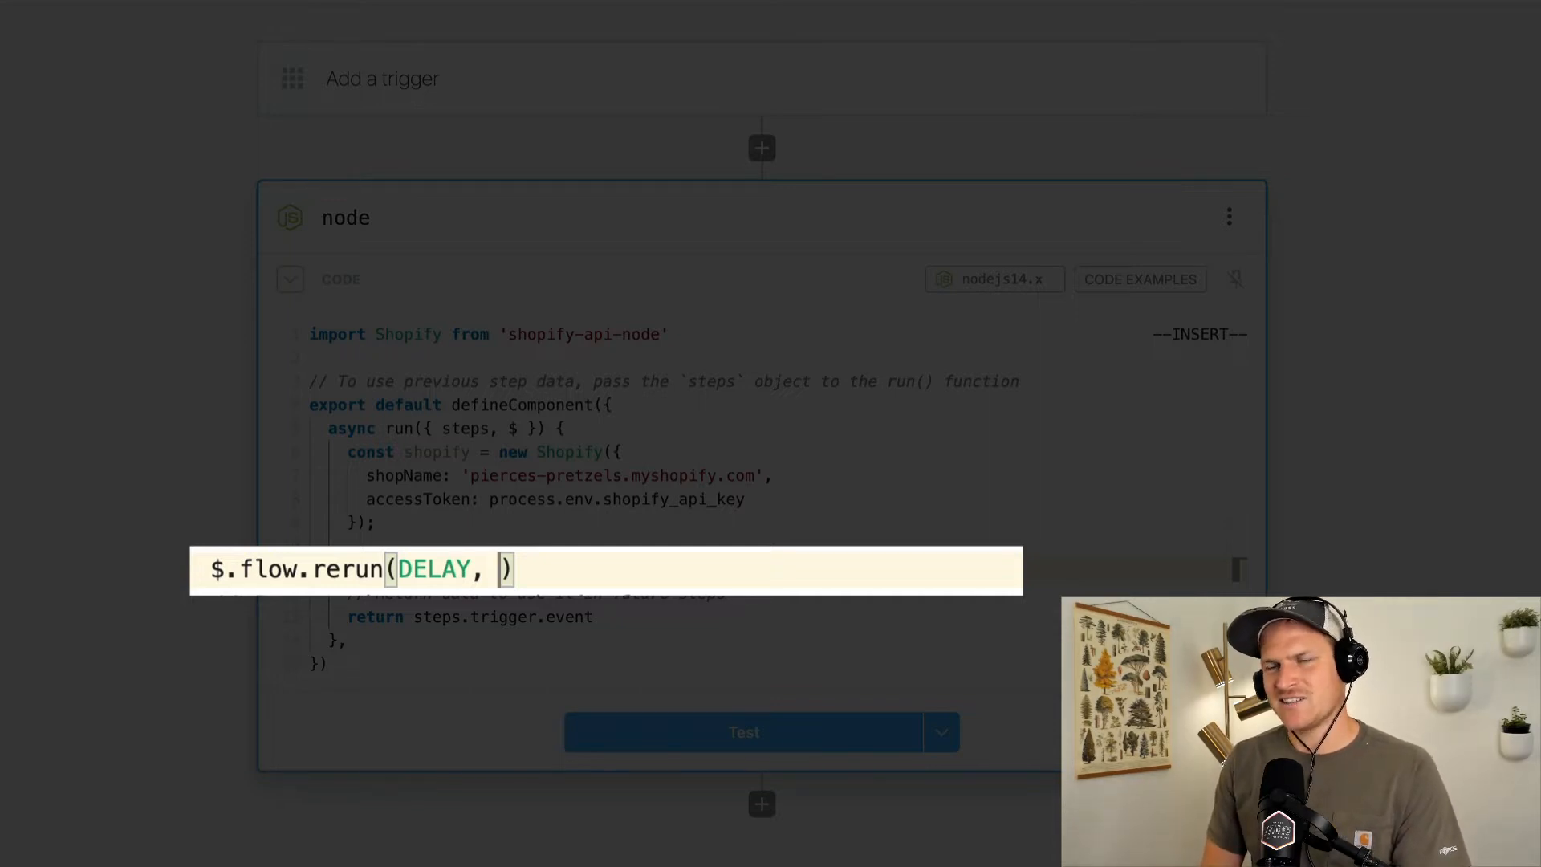
text(CONTE)
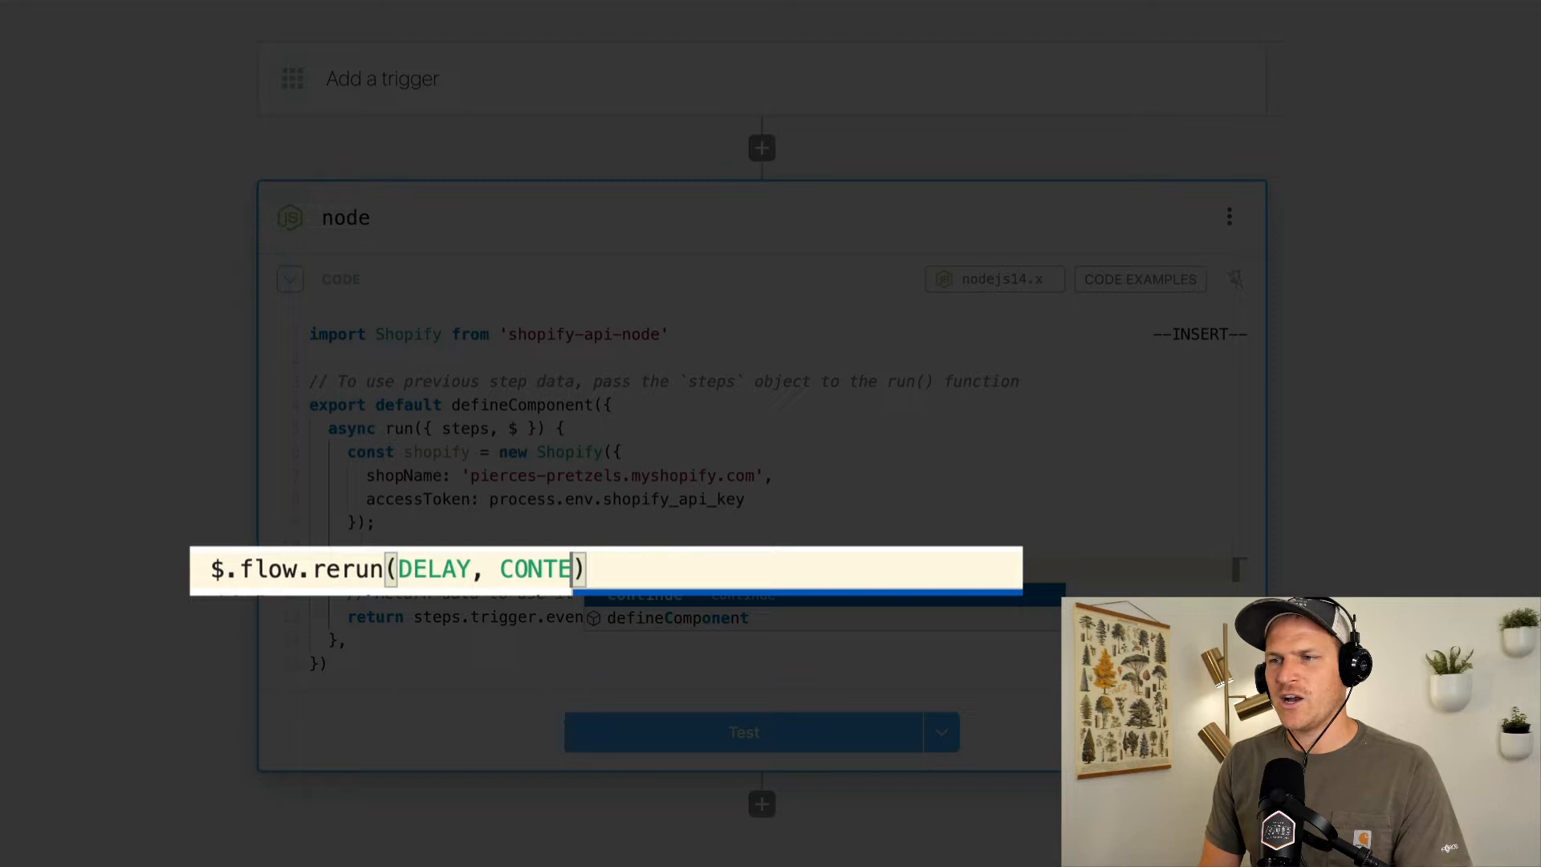
text(XT,)
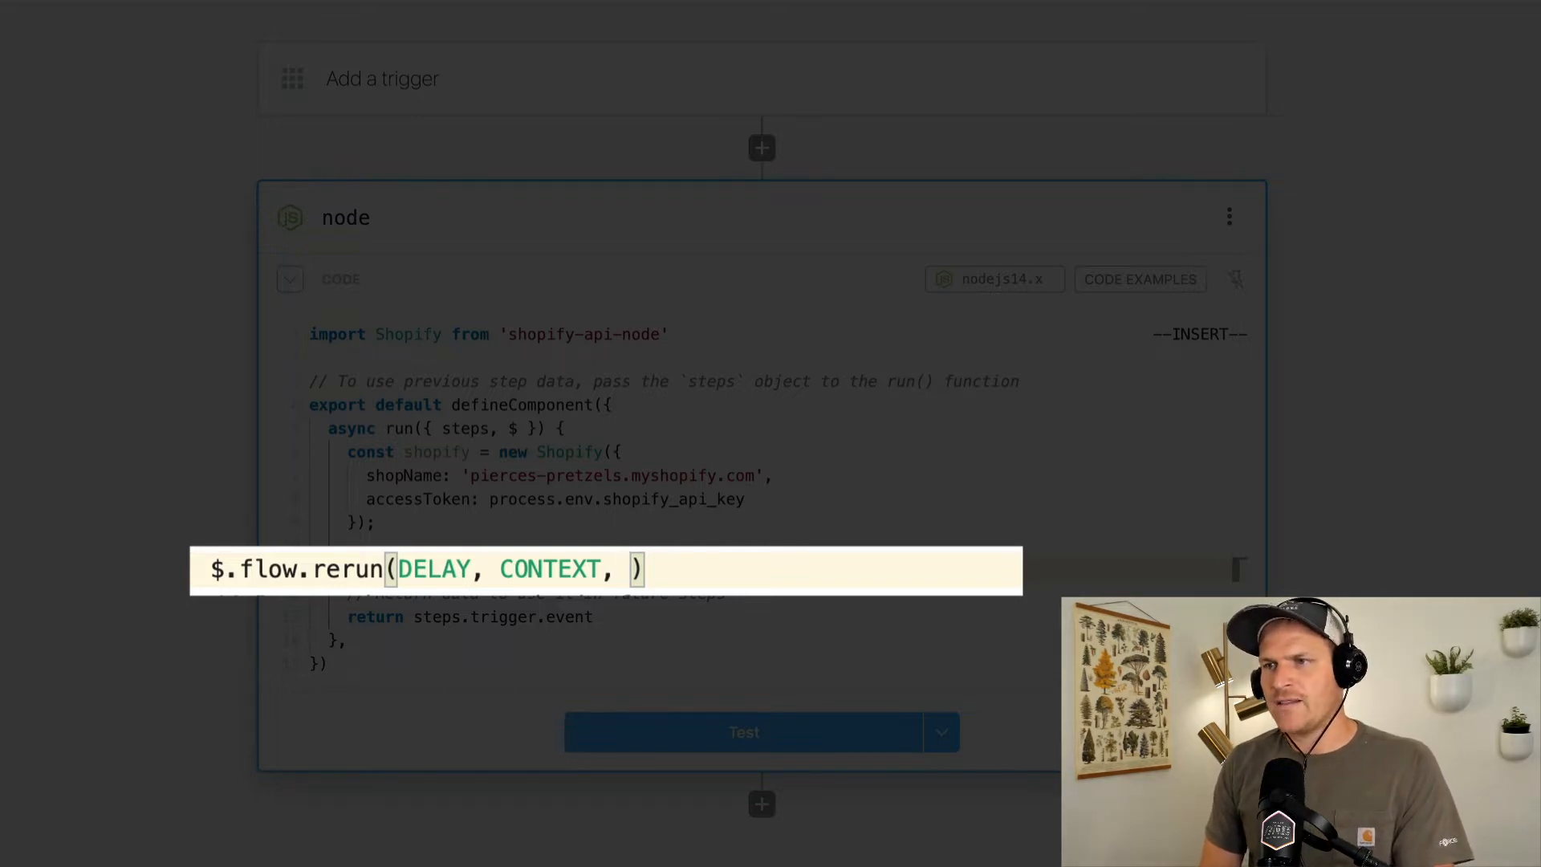
text(MAX_RE)
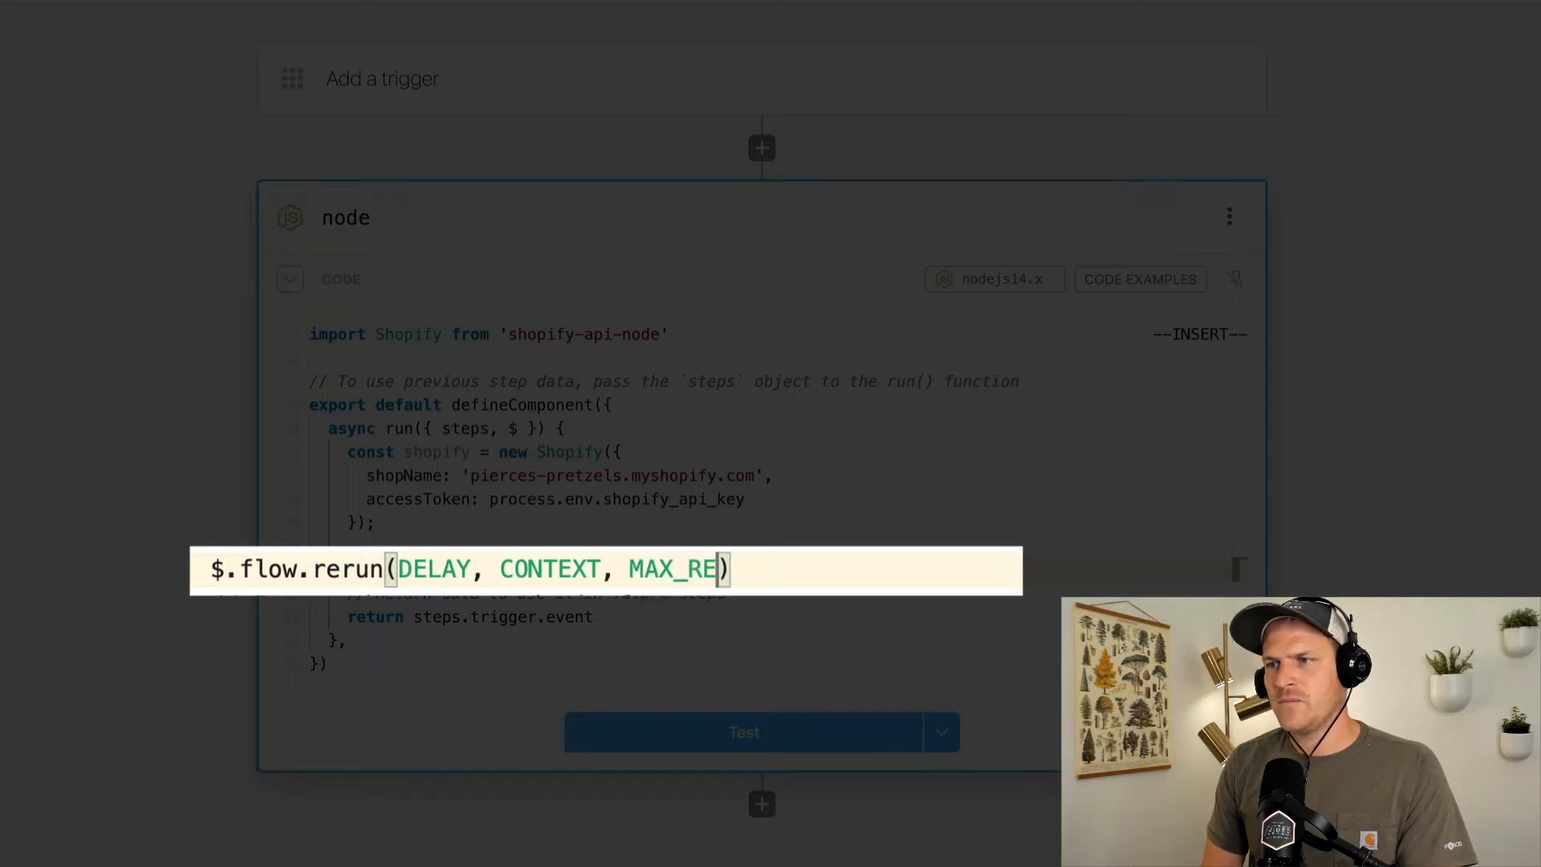
text(RIES)
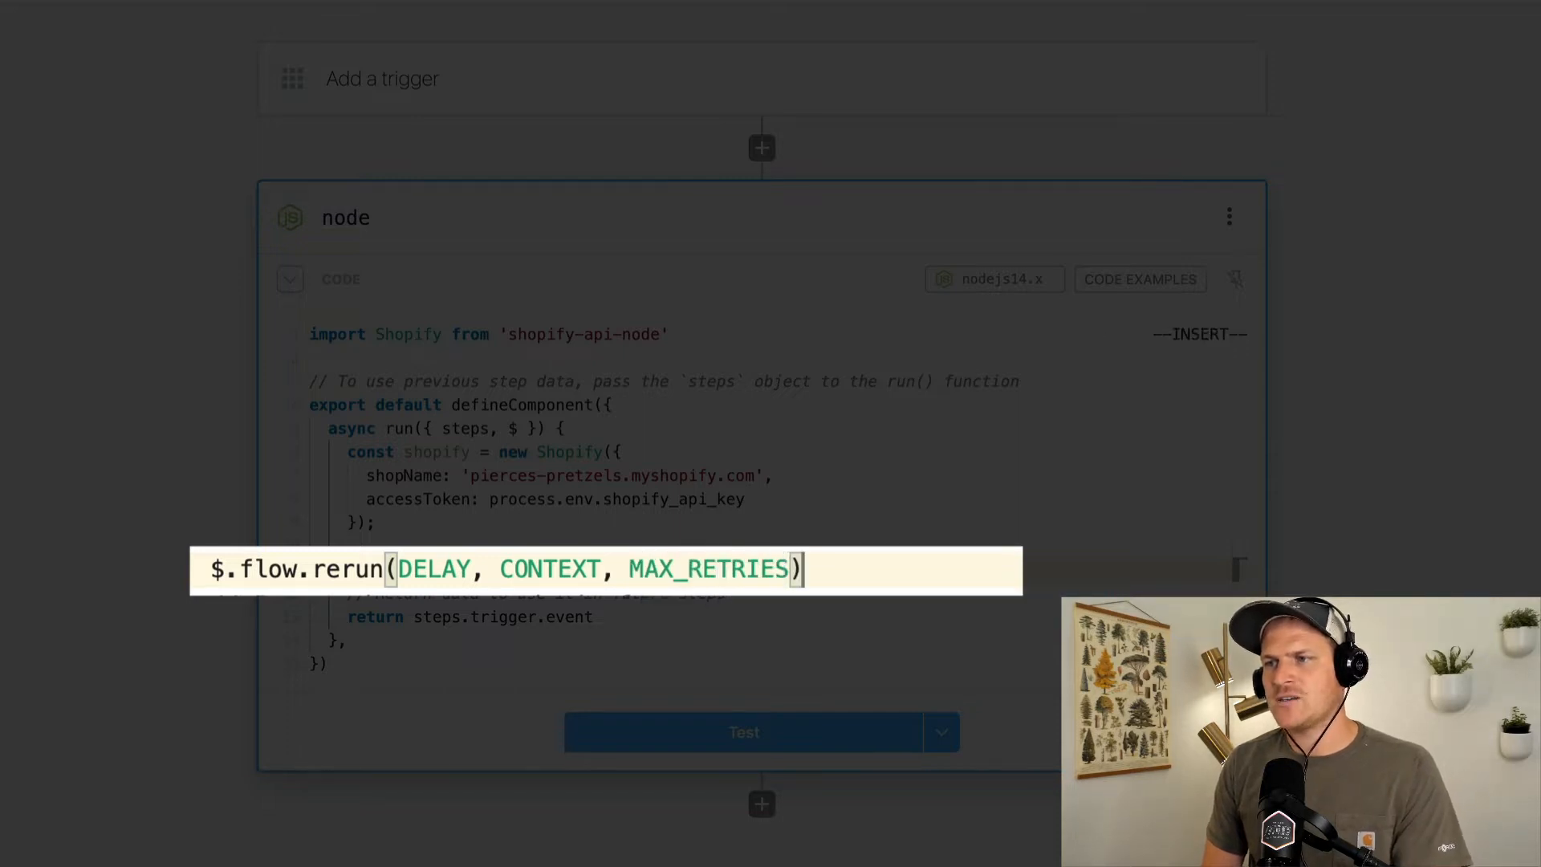
key(Escape)
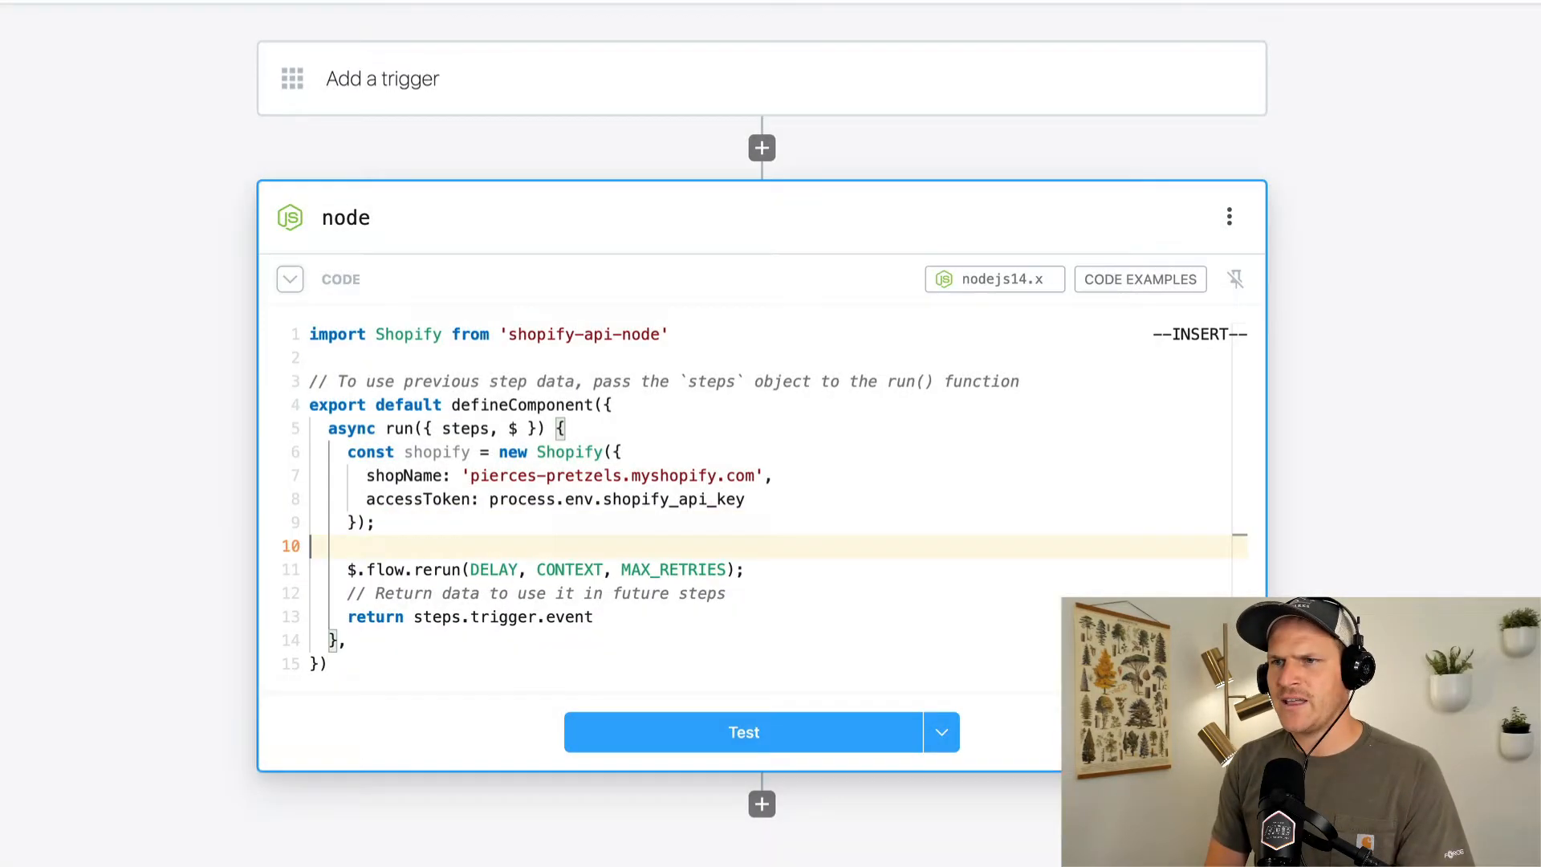
- Define DELAY as 1000 * 5 and CONTEXT as null, and begin the MAX_RETRIES constant
text(const DELAY = 1000)
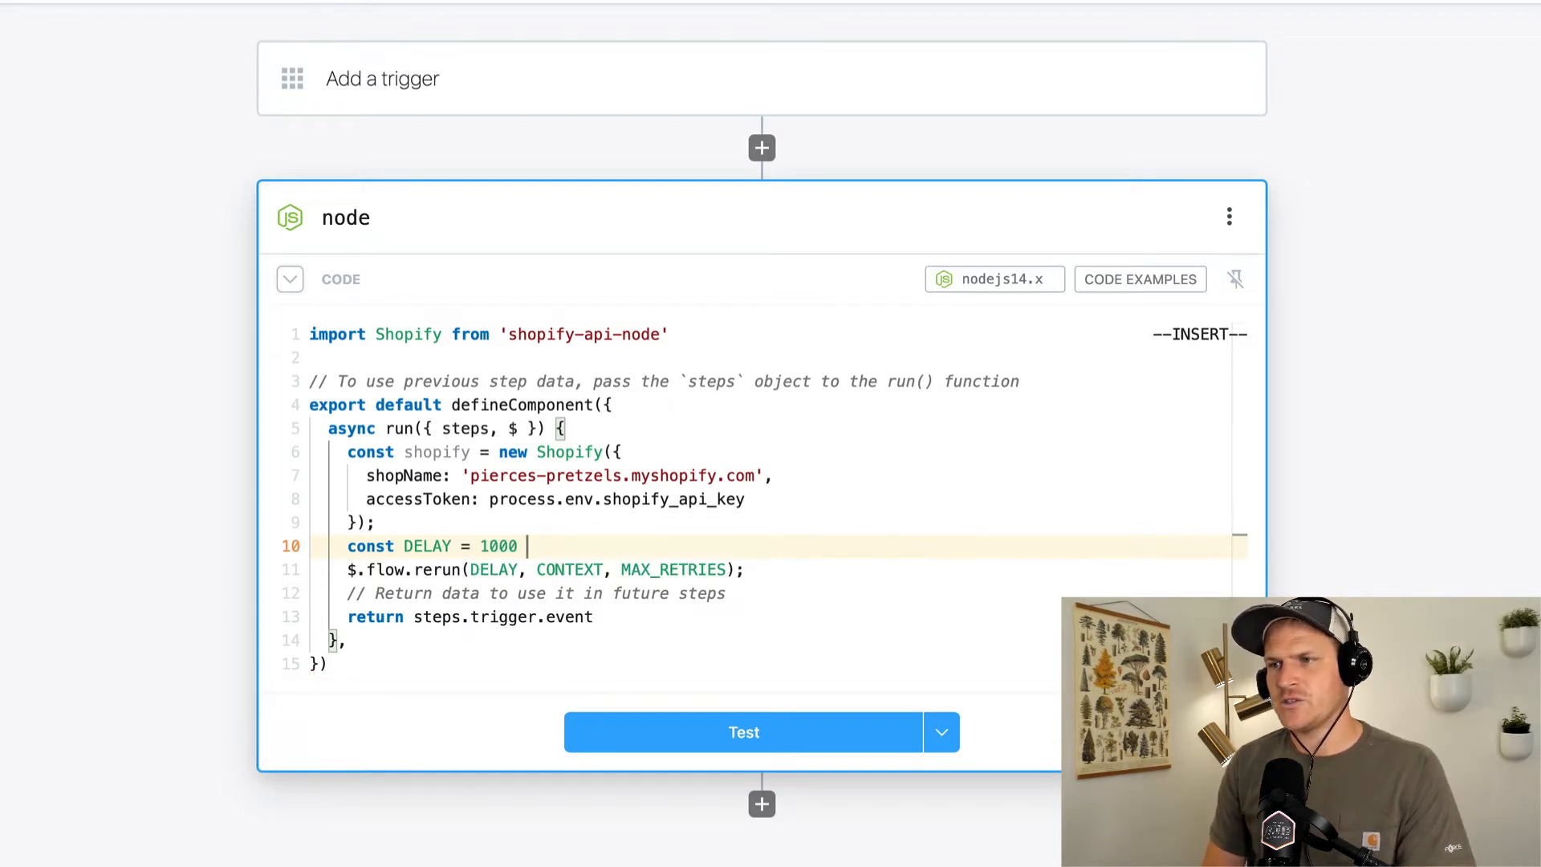
text(* 5;)
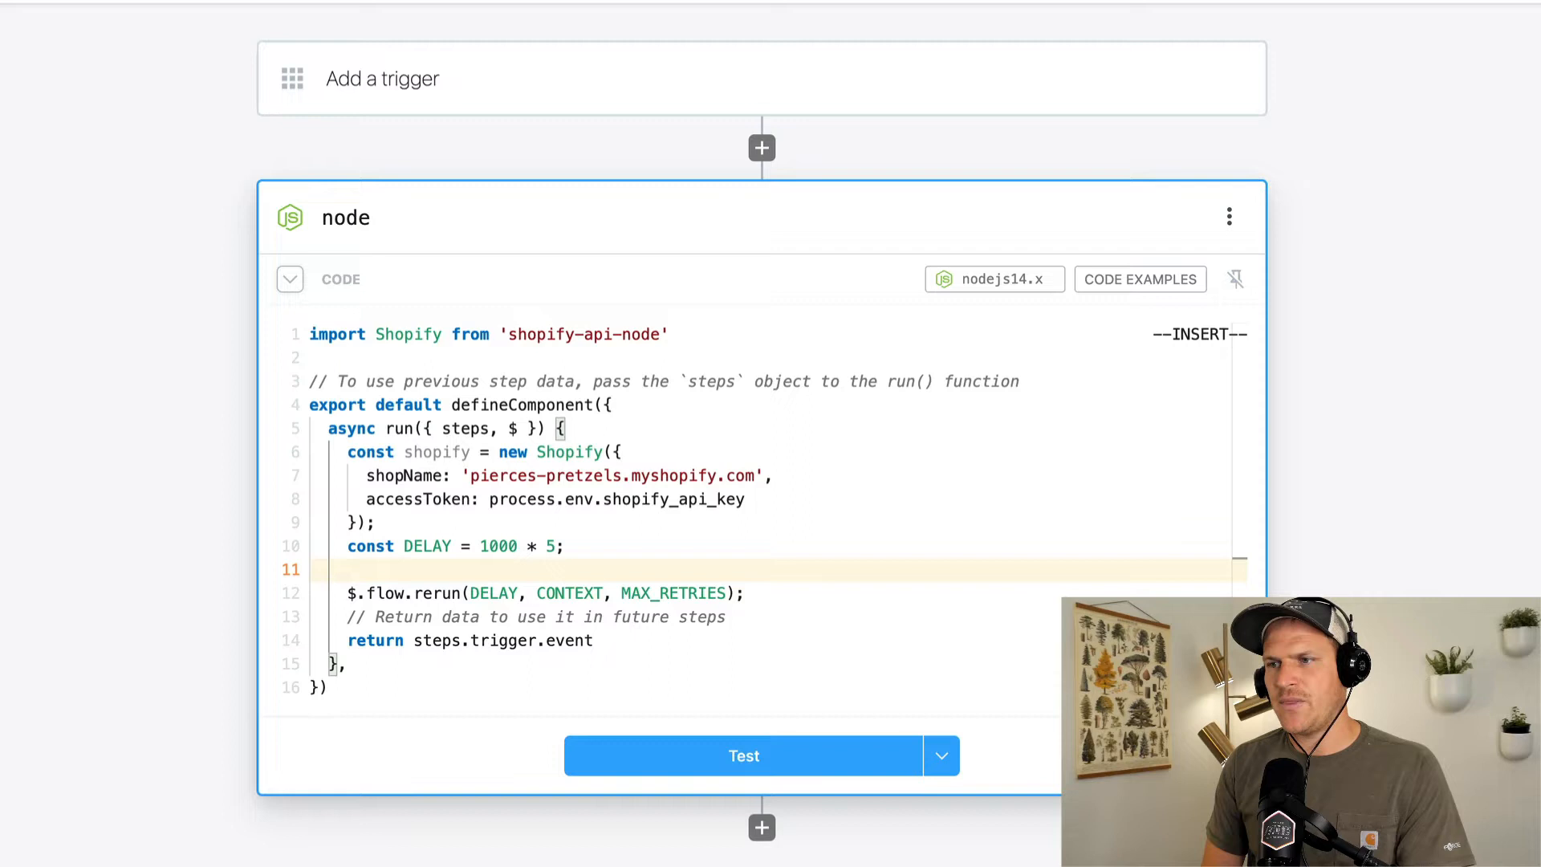
text(const)
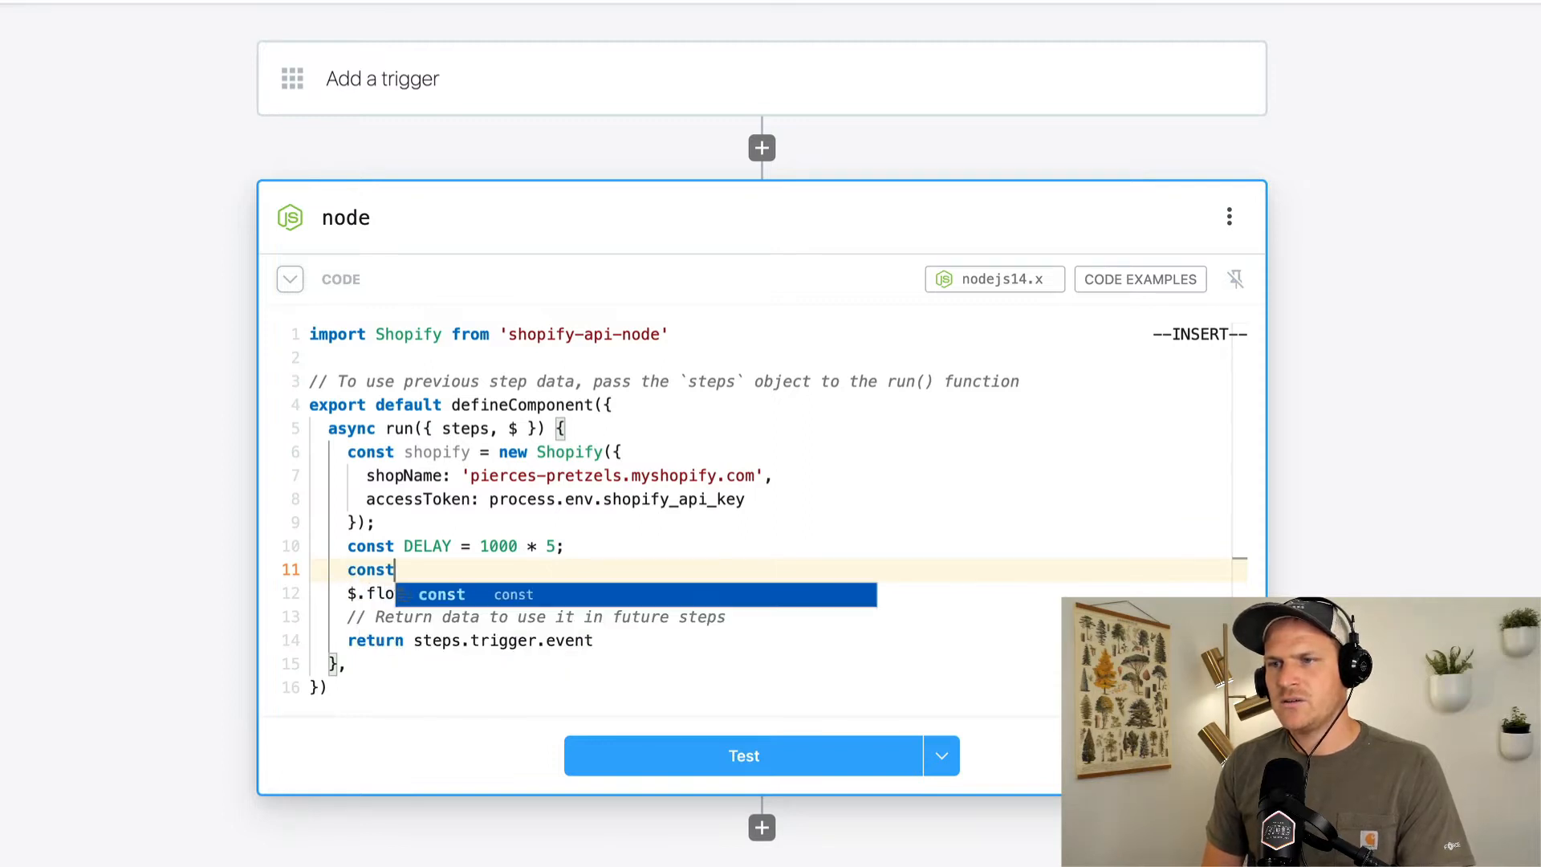
text(CONTEXT = n)
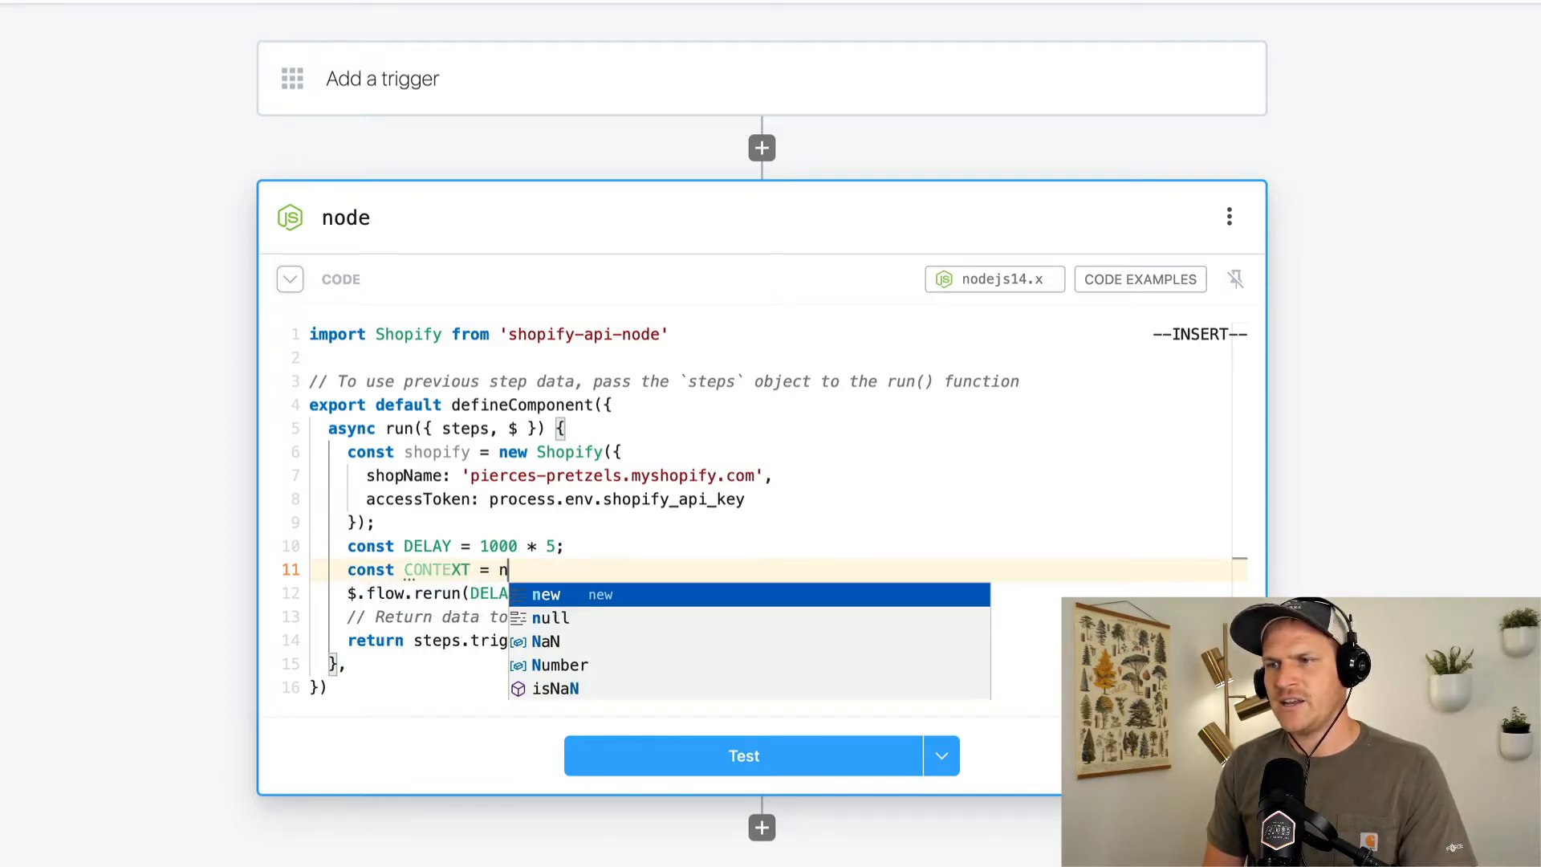
text(null;)
text(const MAX_RETRIES =)
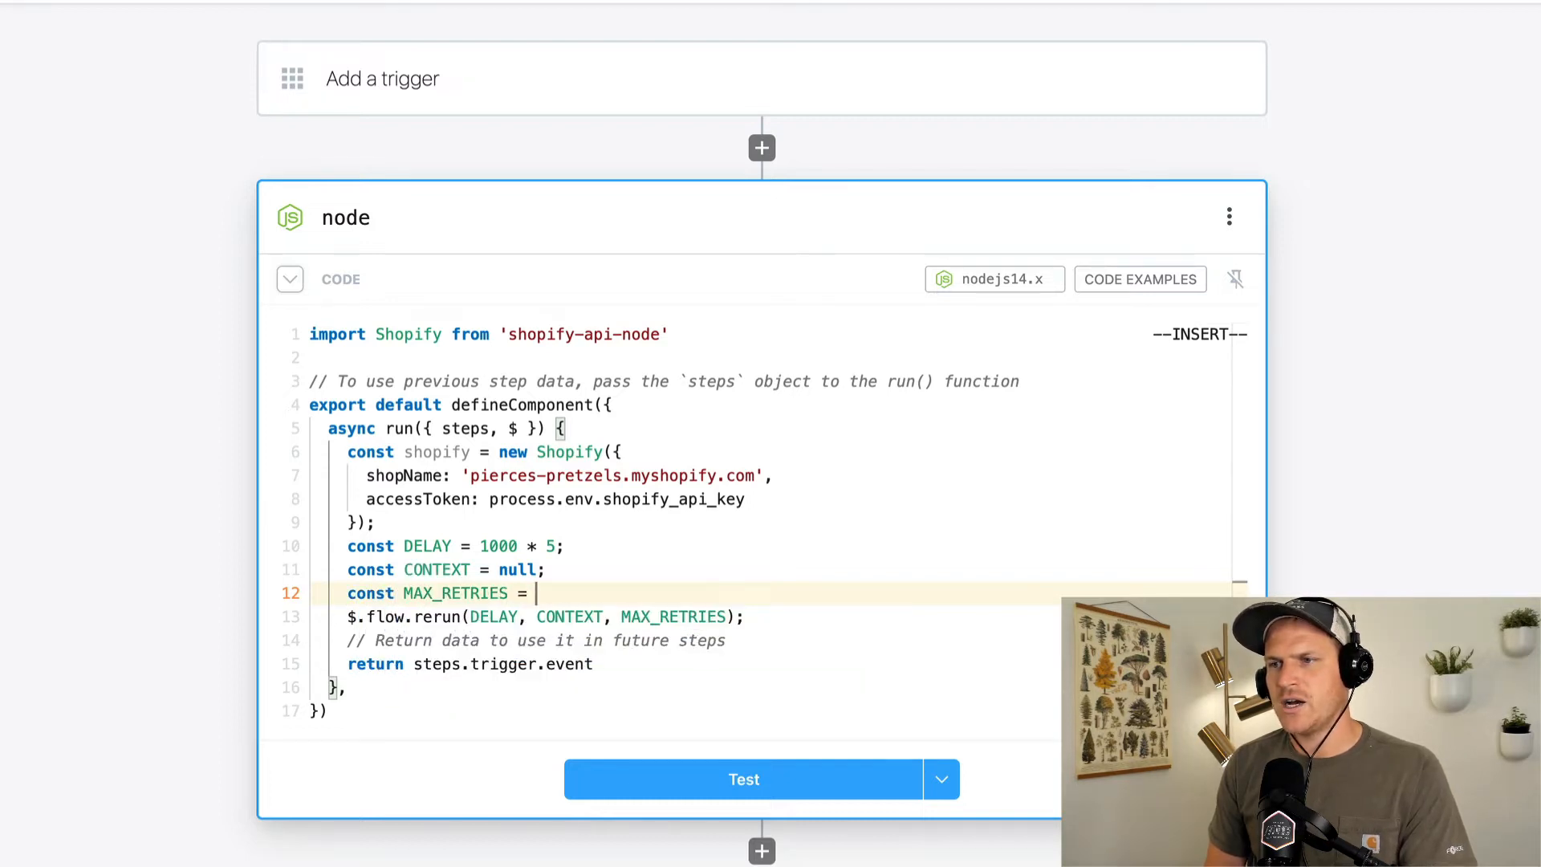
text(-)
text(const bulkOp = await shopify.graphql(query);)
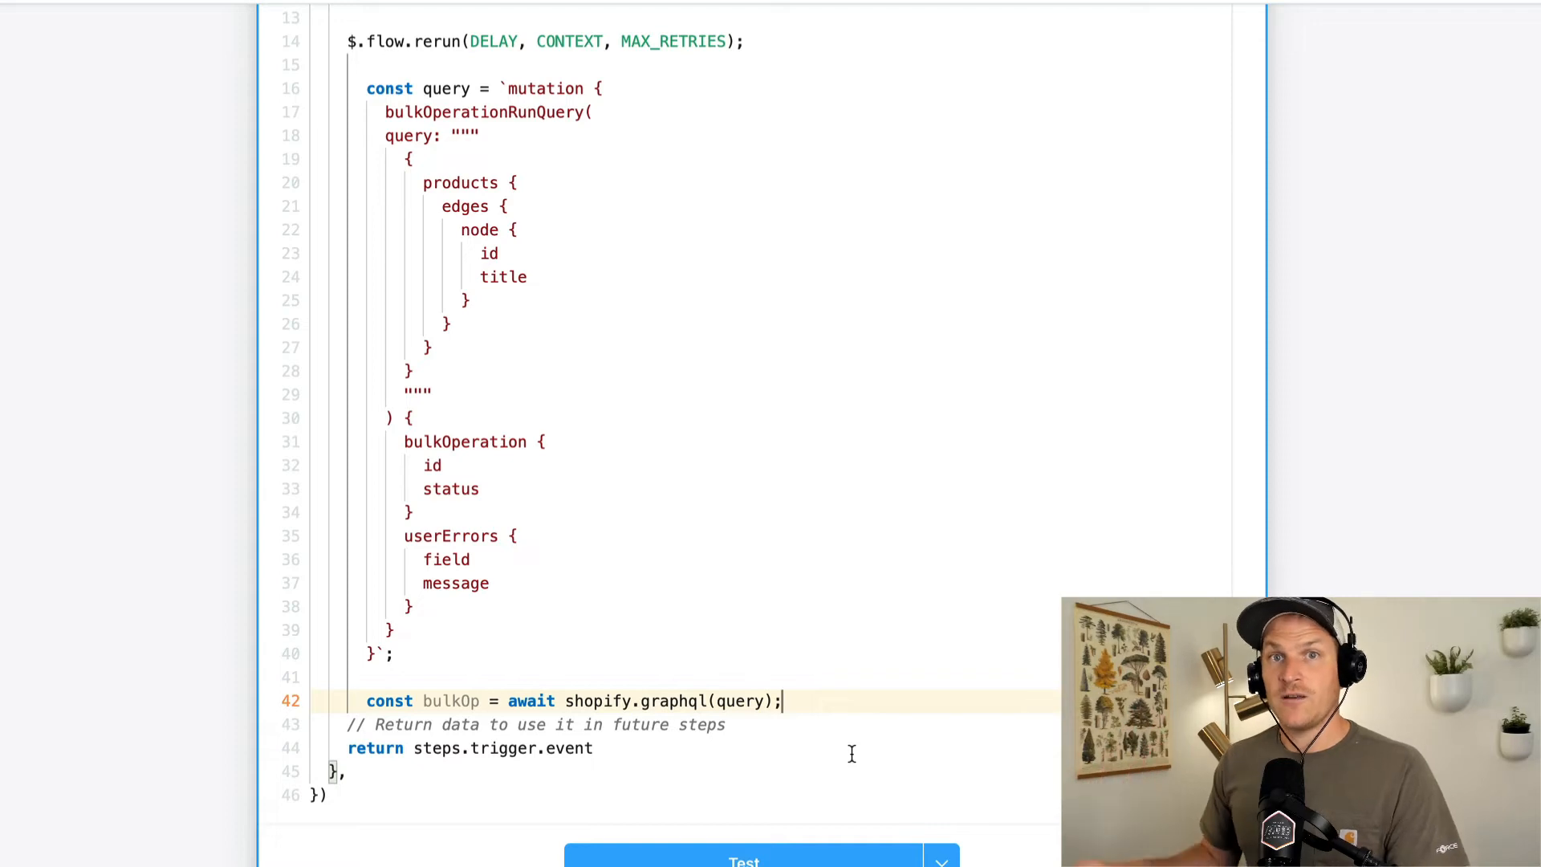
- Scroll down past the products bulkOperationRunQuery mutation awaited through shopify.graphql into bulkOp
scroll(down, 3)
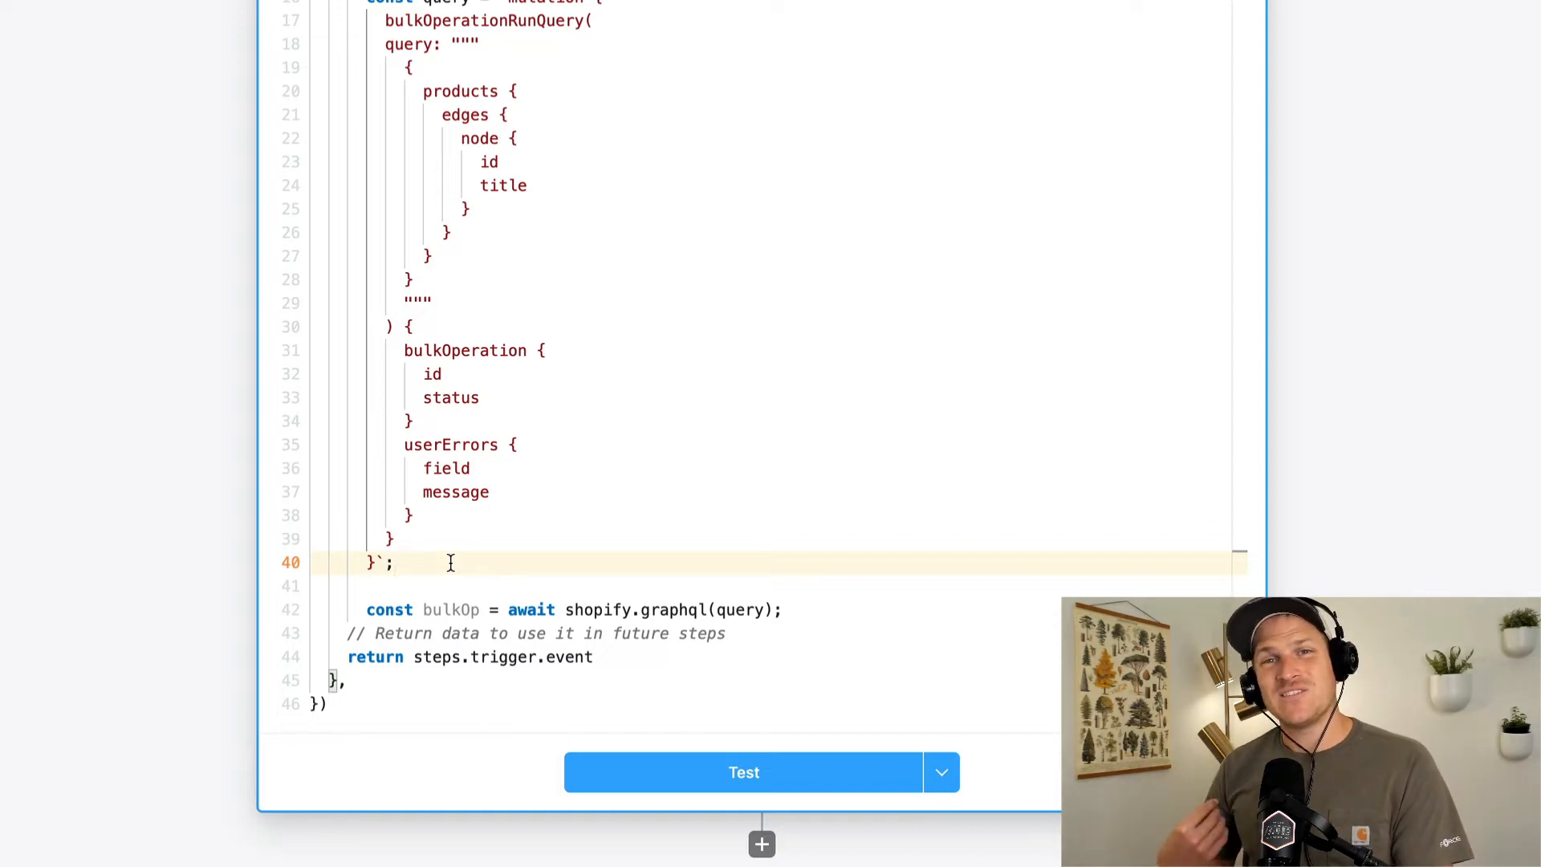
- Add a new line after the mutation for the currentBulkOperation poll query
key(Enter)
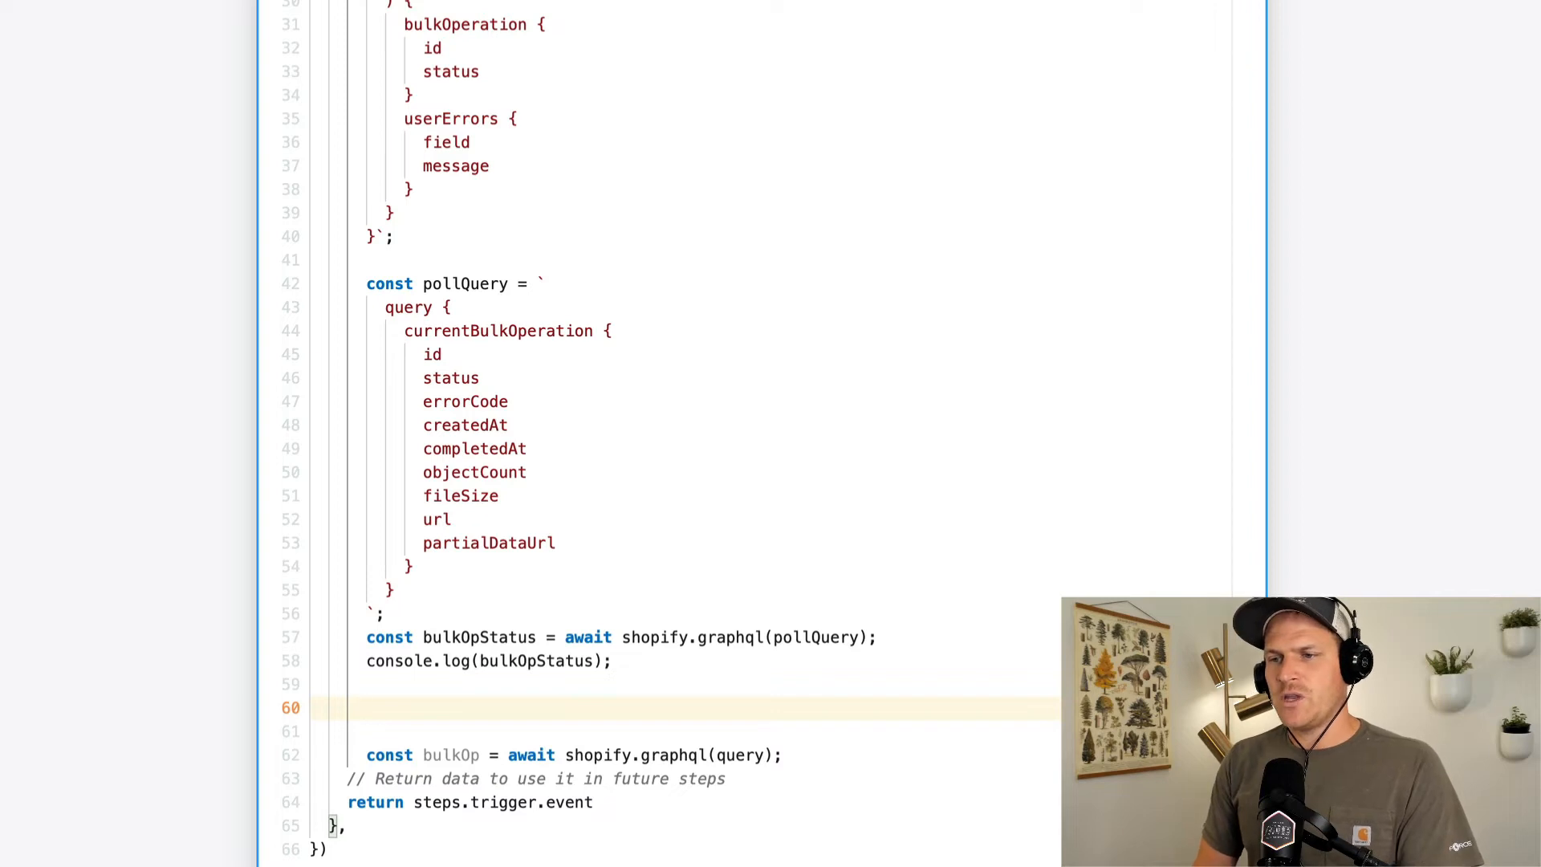
- Add an if block that returns bulkOpStatus when currentBulkOperation status is 'COMPLETED'
text(if(bulkOpStatus)
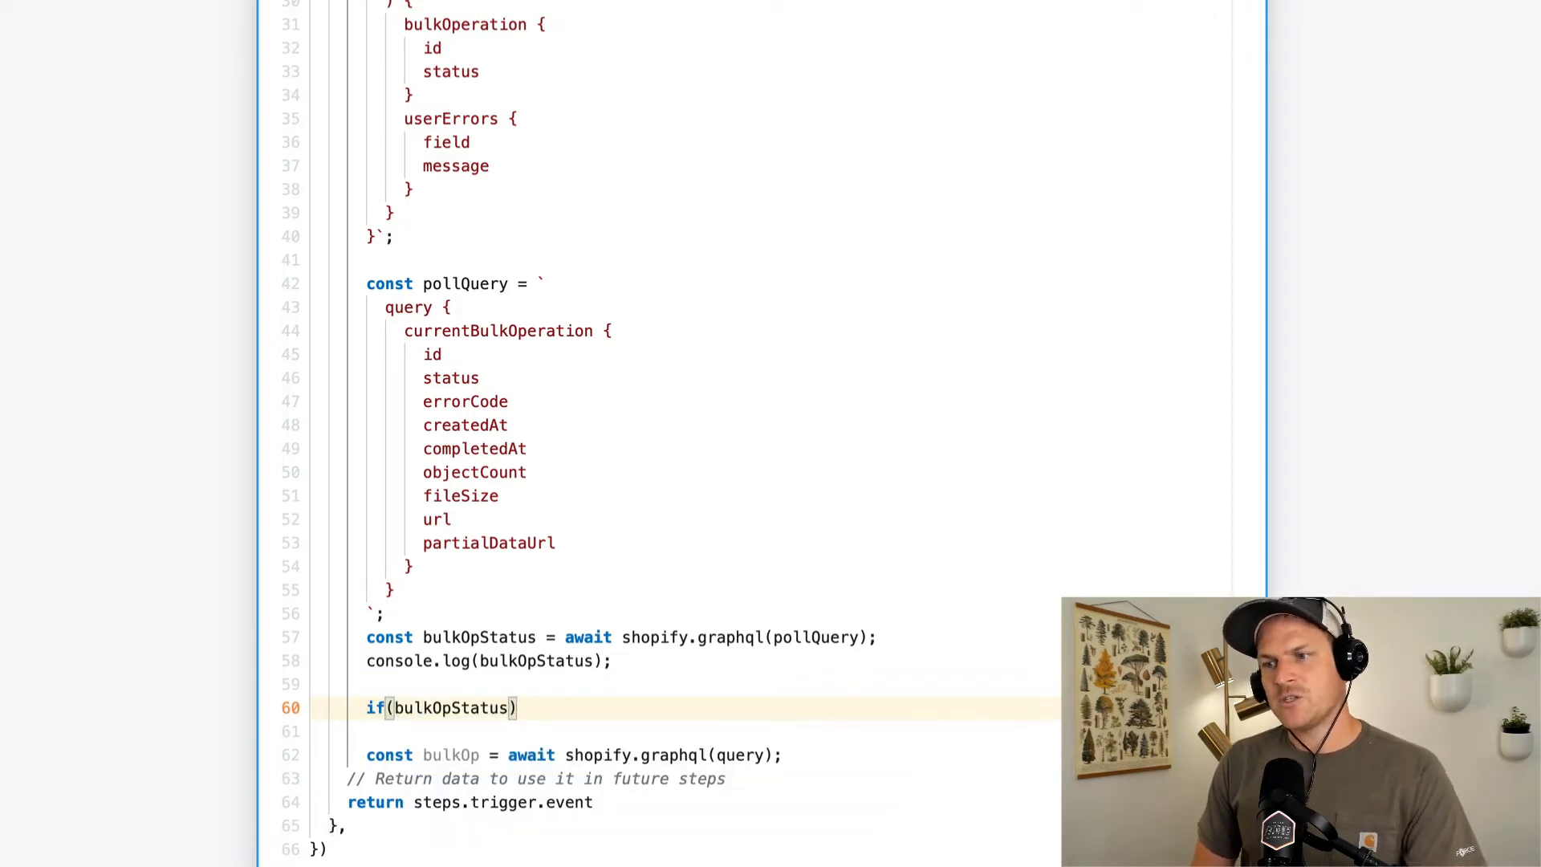
text(.currentBulkOperation.)
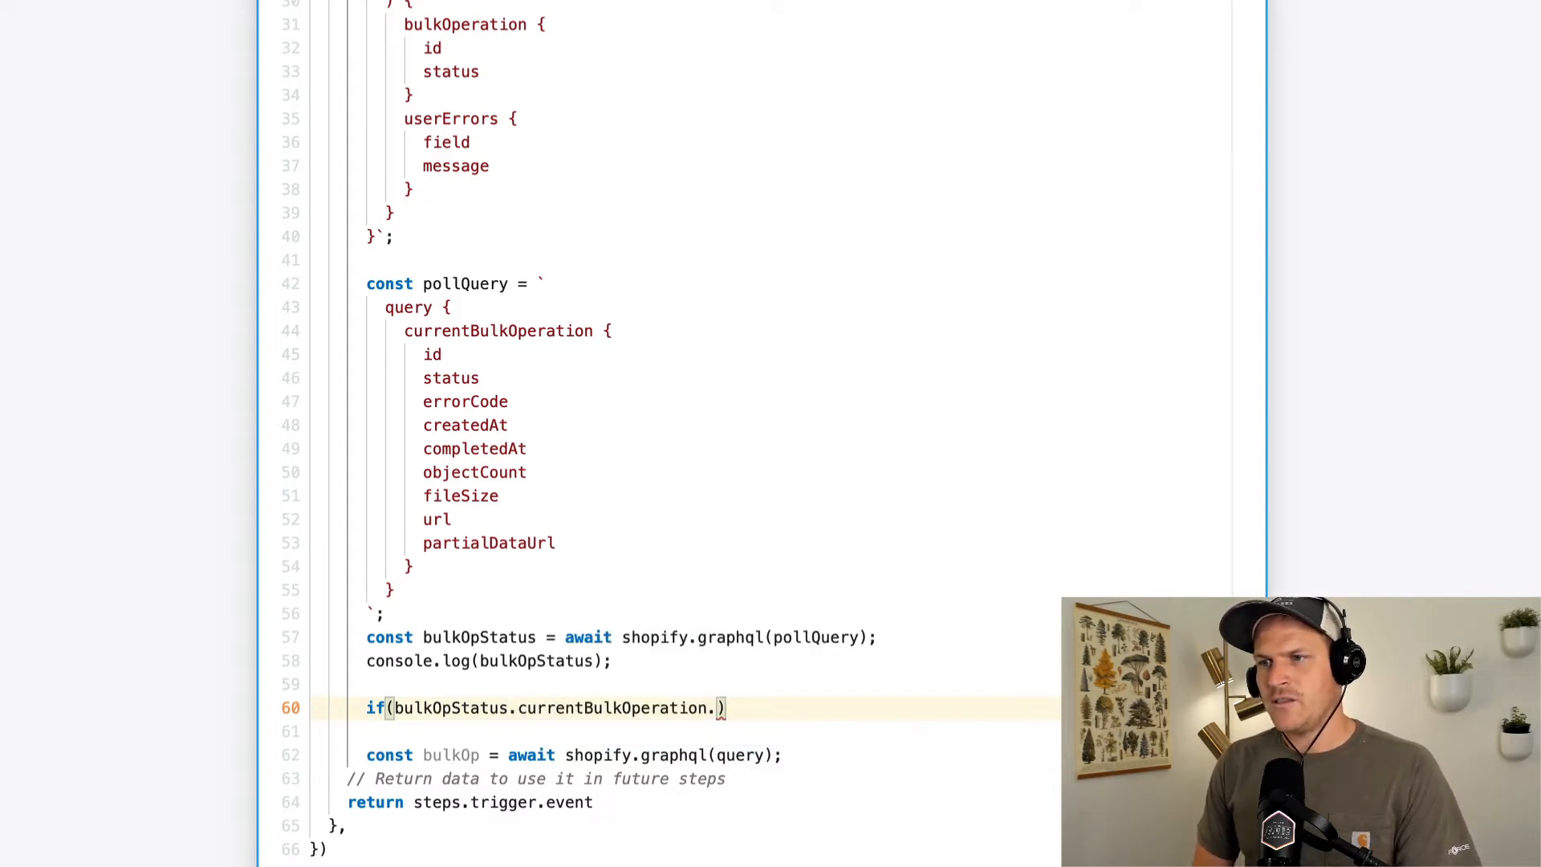
text(status)
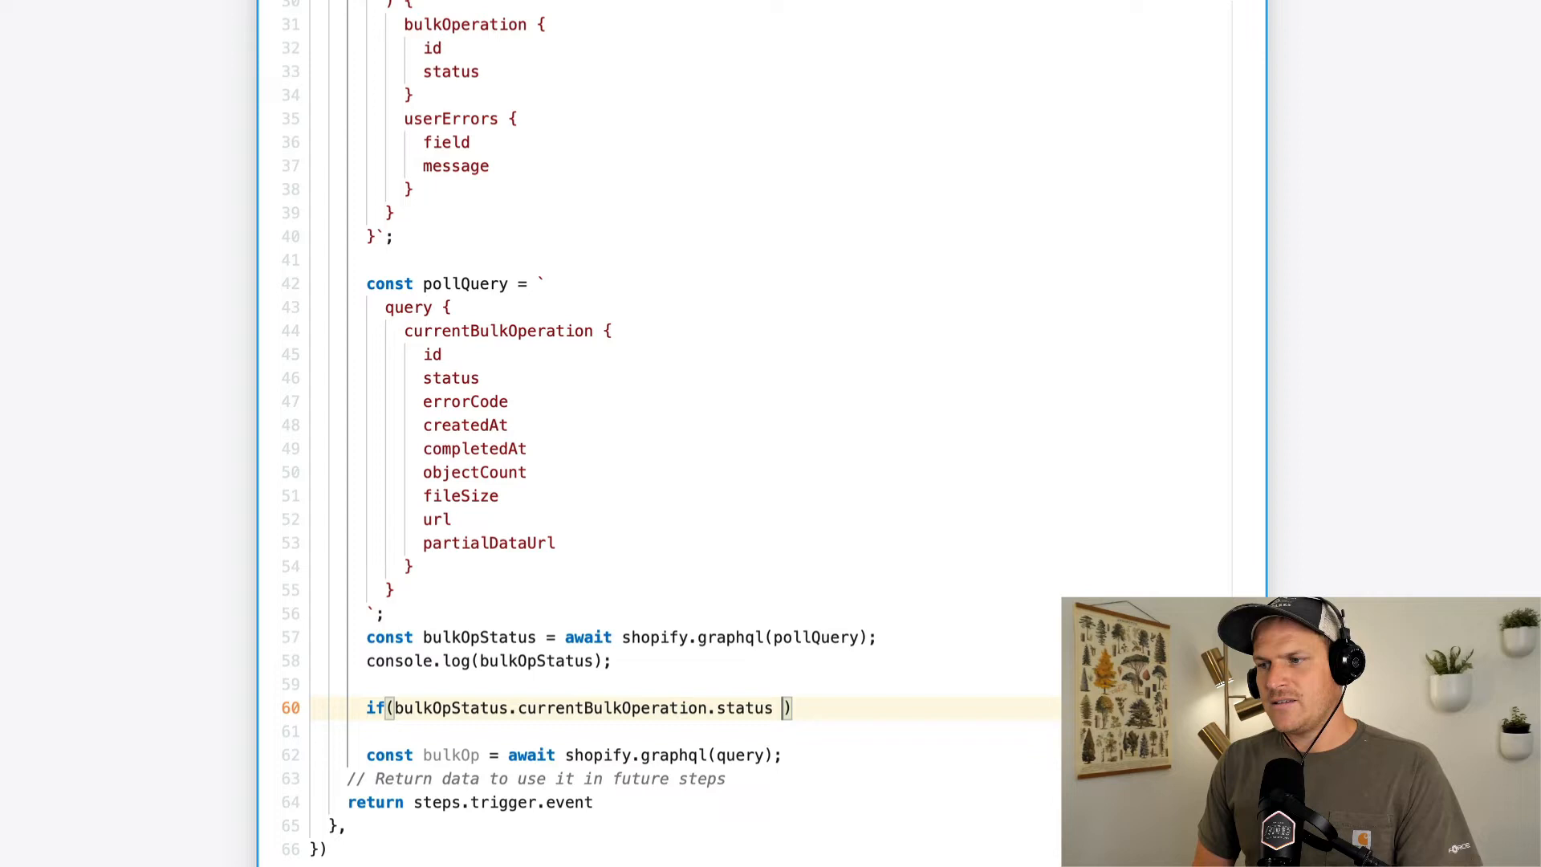
text(=== 'COML')
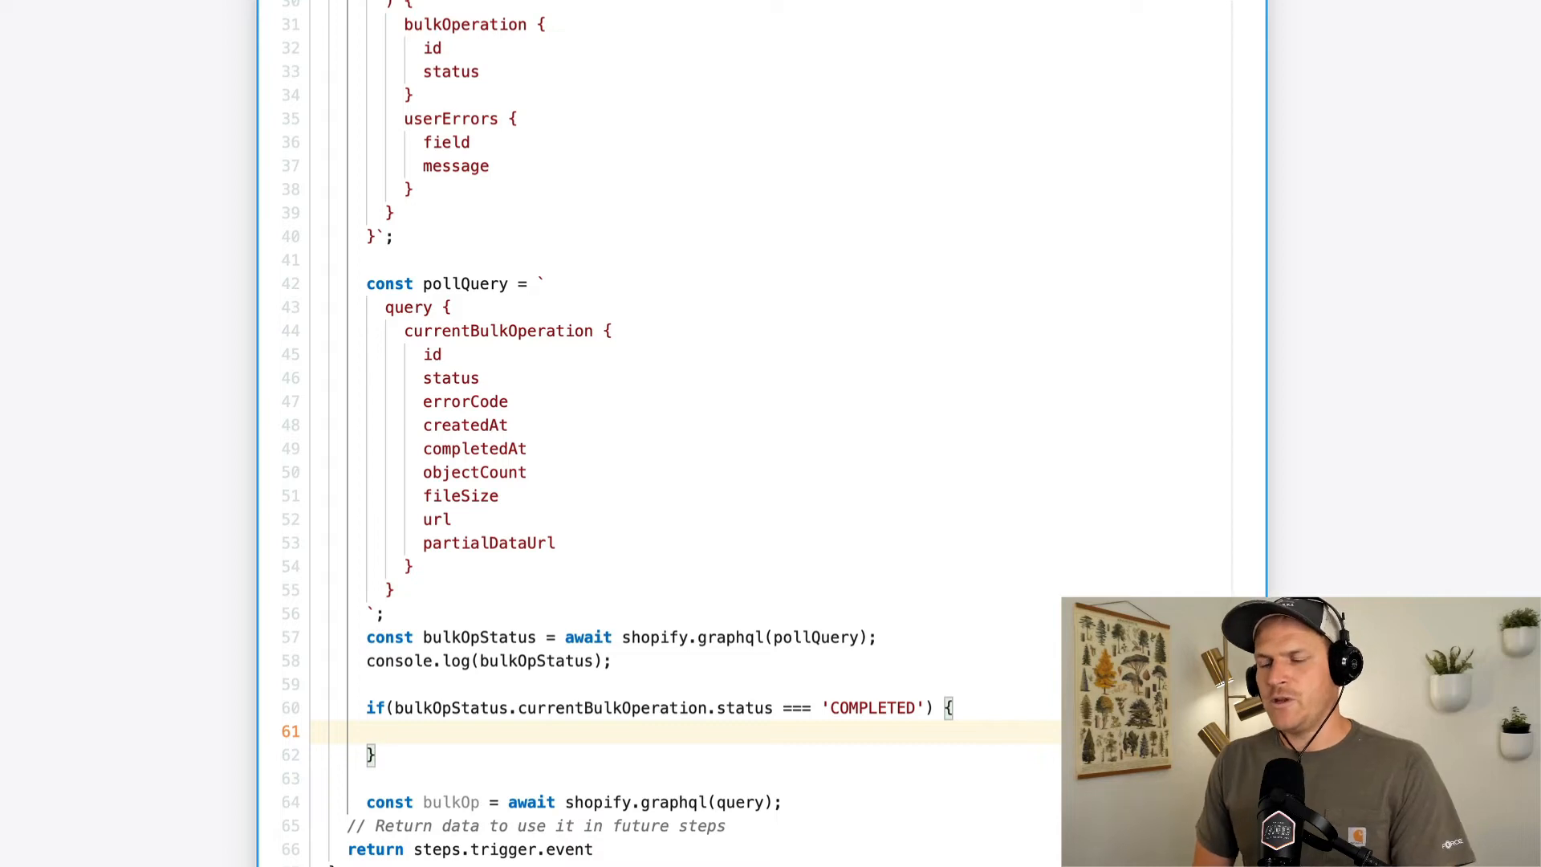
text(return bul)
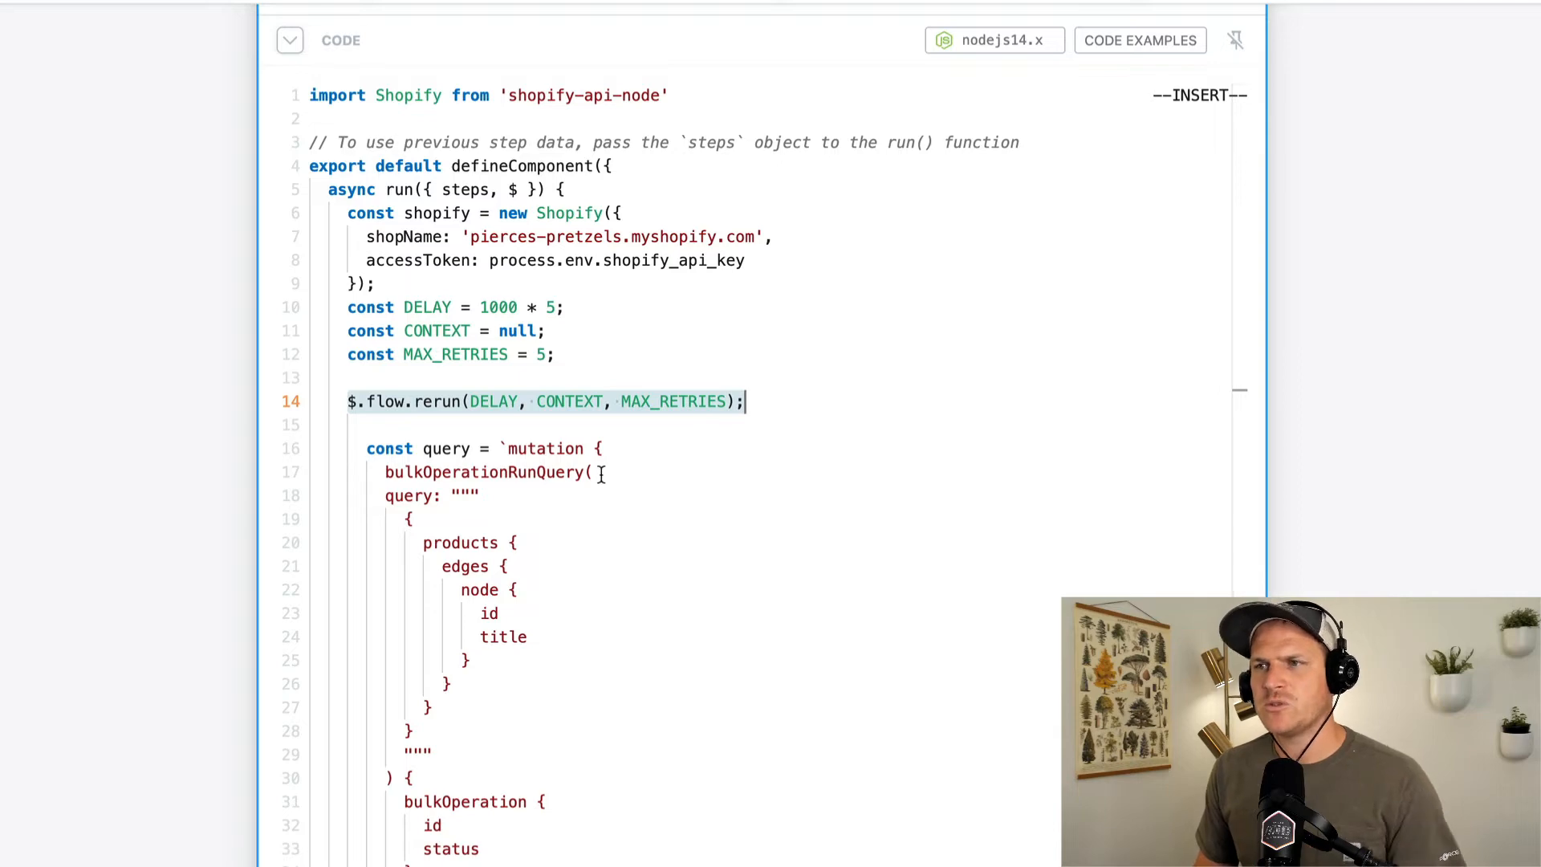
scroll(down, 3)
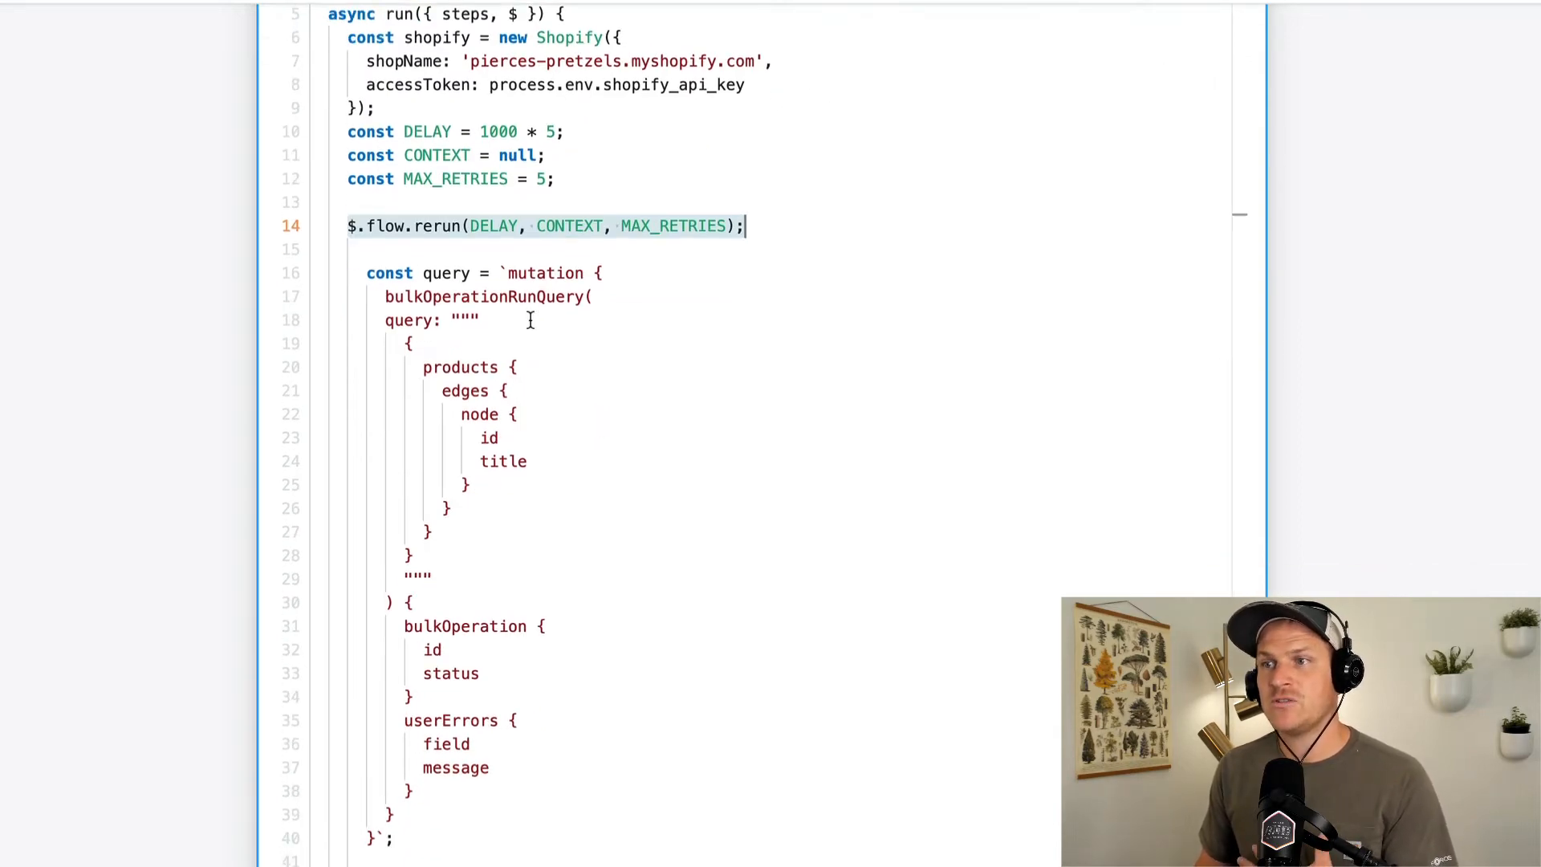
scroll(down, 3)
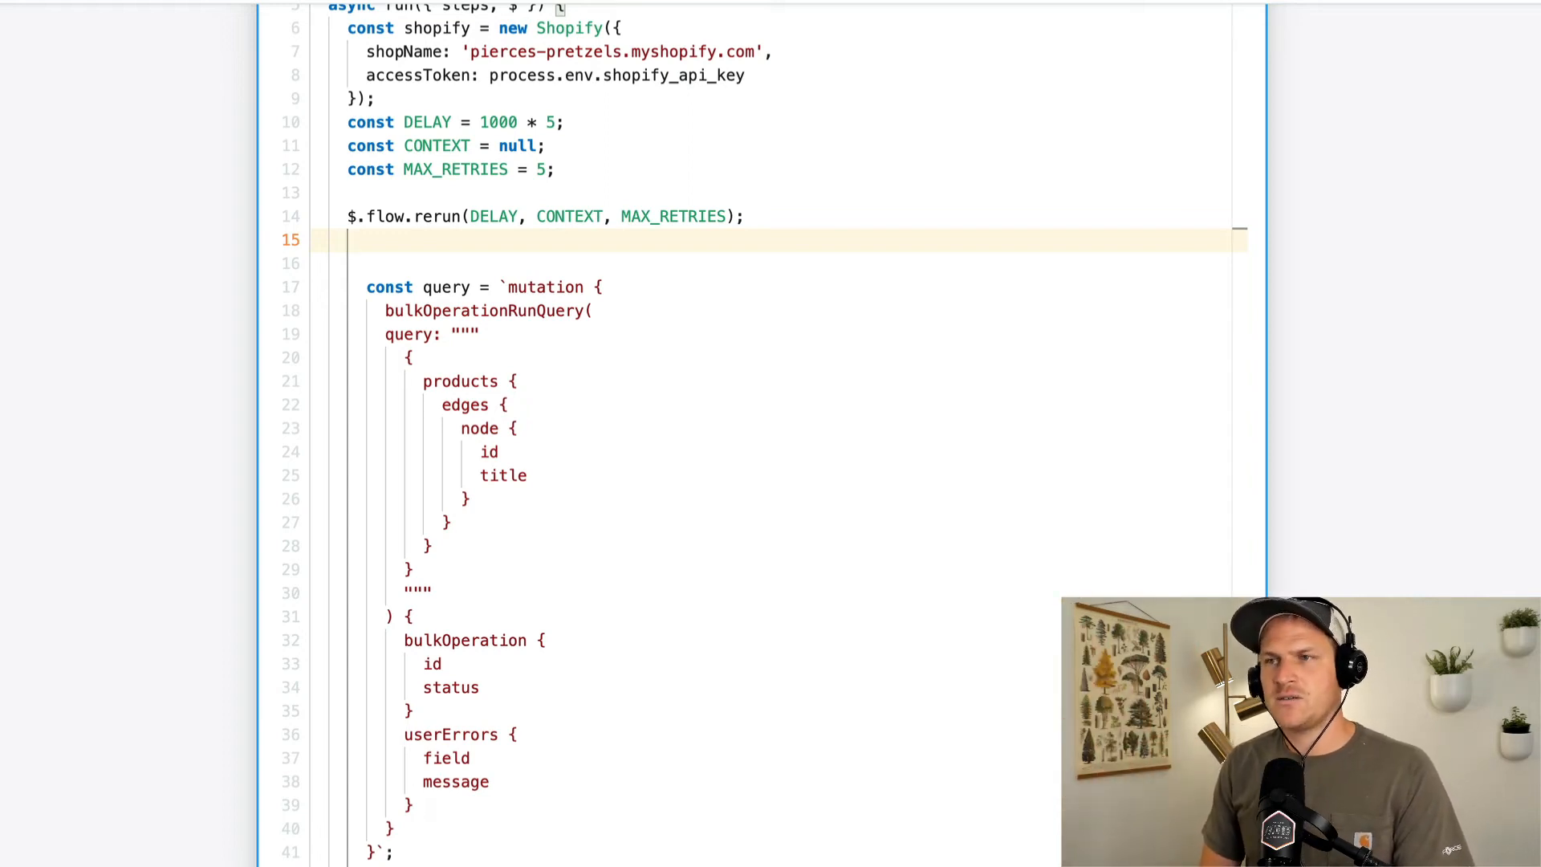
- Destructure run from $.context and wrap the mutation in an if(run.runs == 1) block with a log
text($.context)
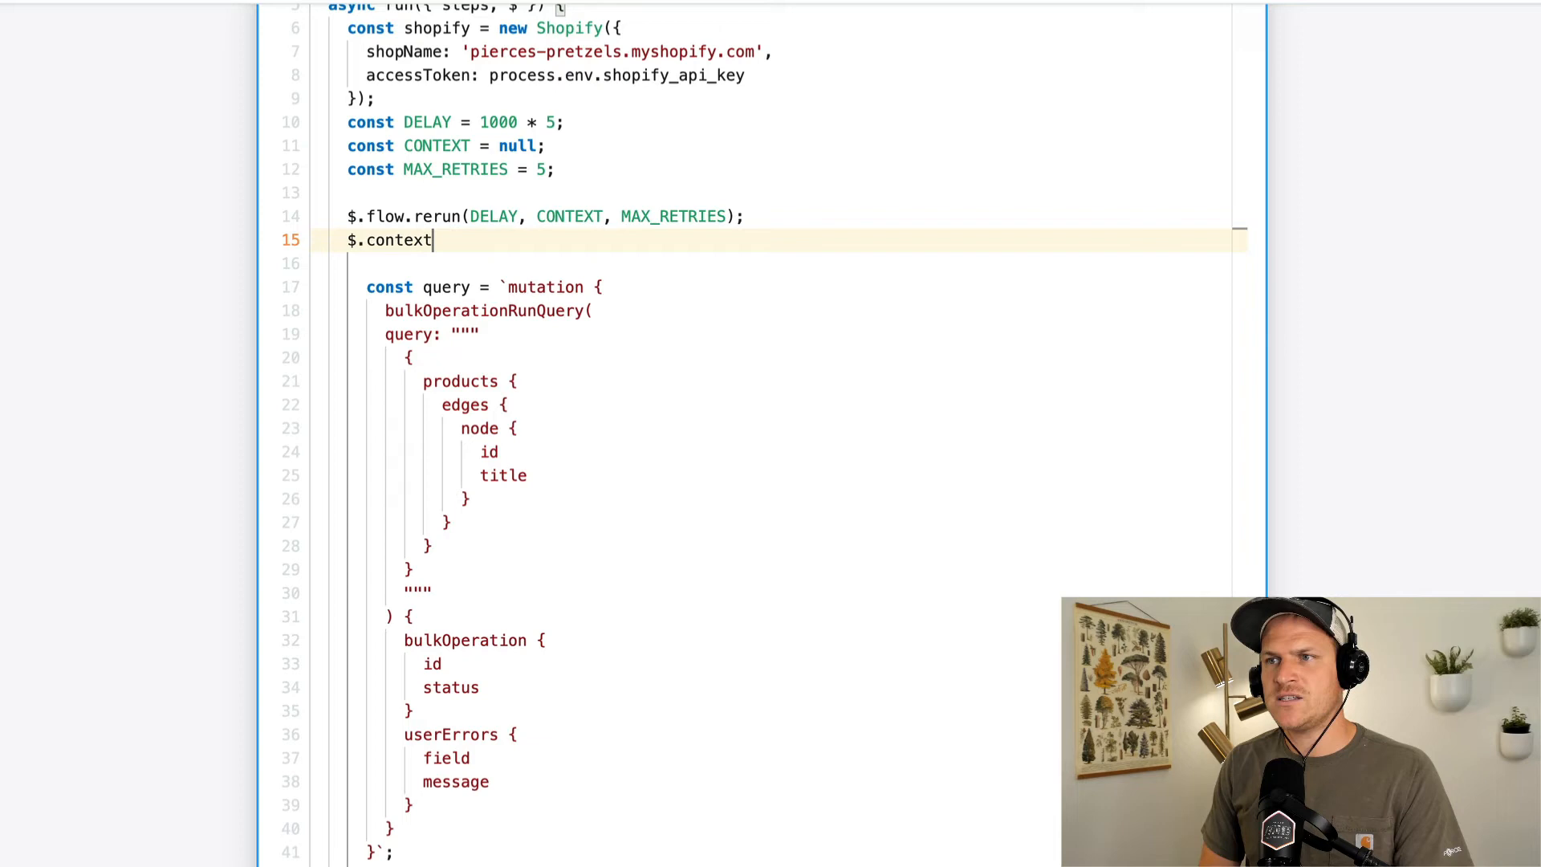
text(;)
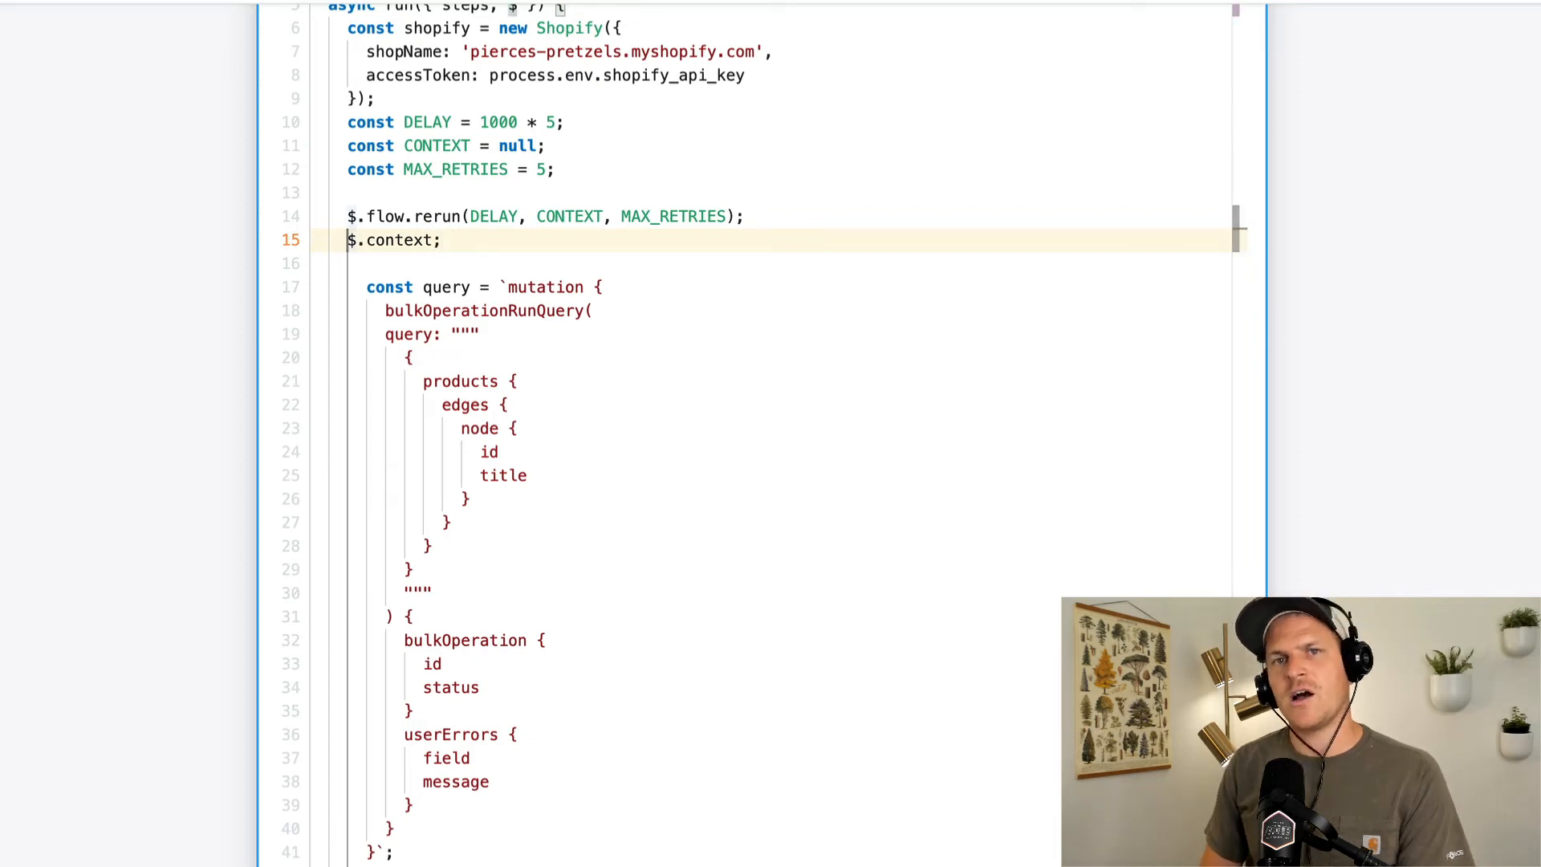
text(const { run } =)
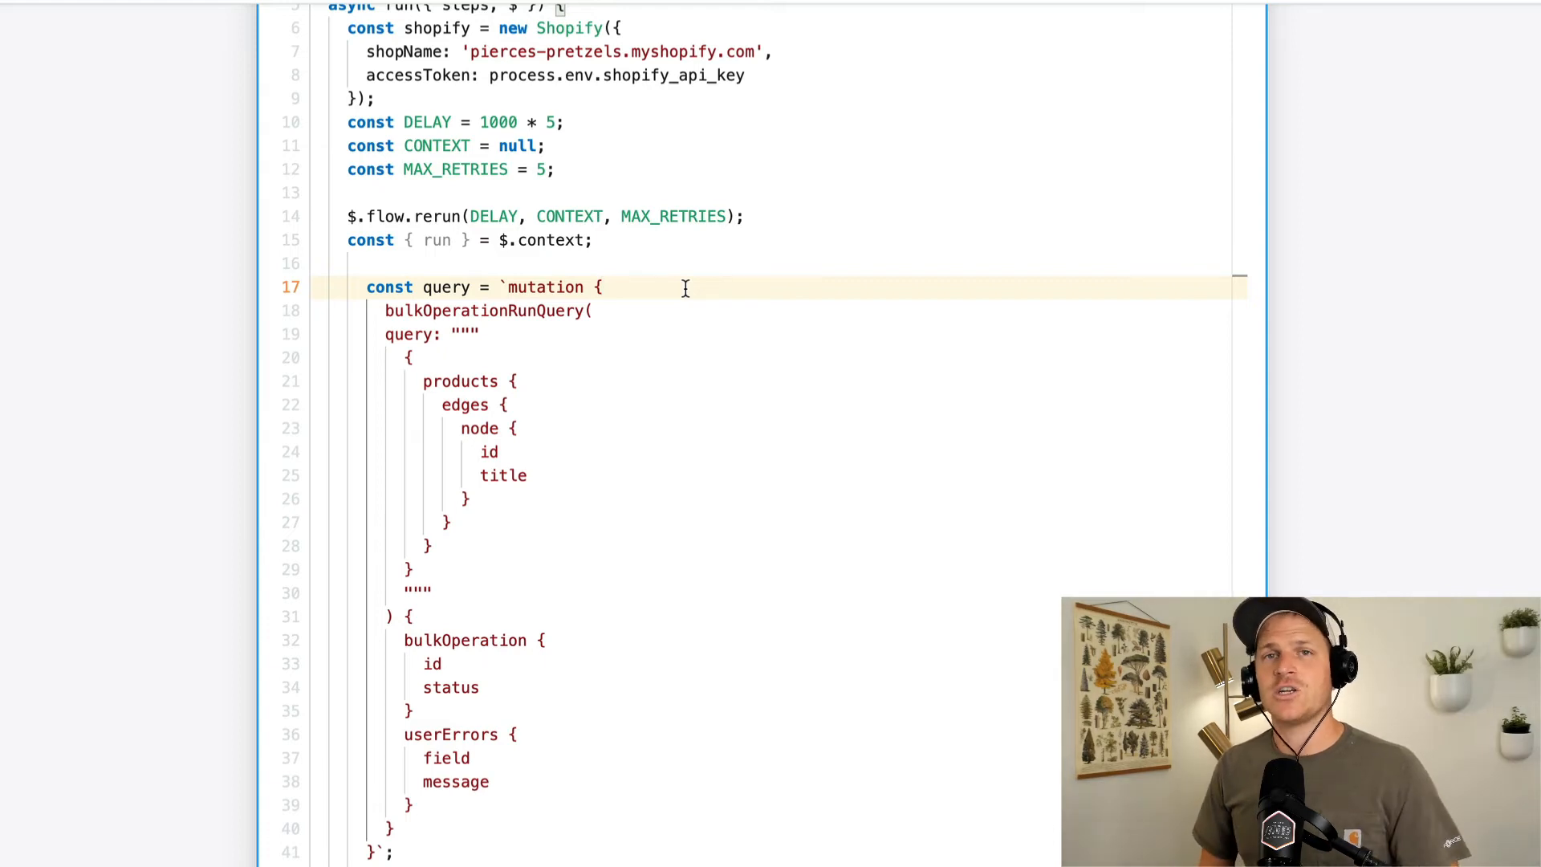
mouse_move(643, 249)
text(if()
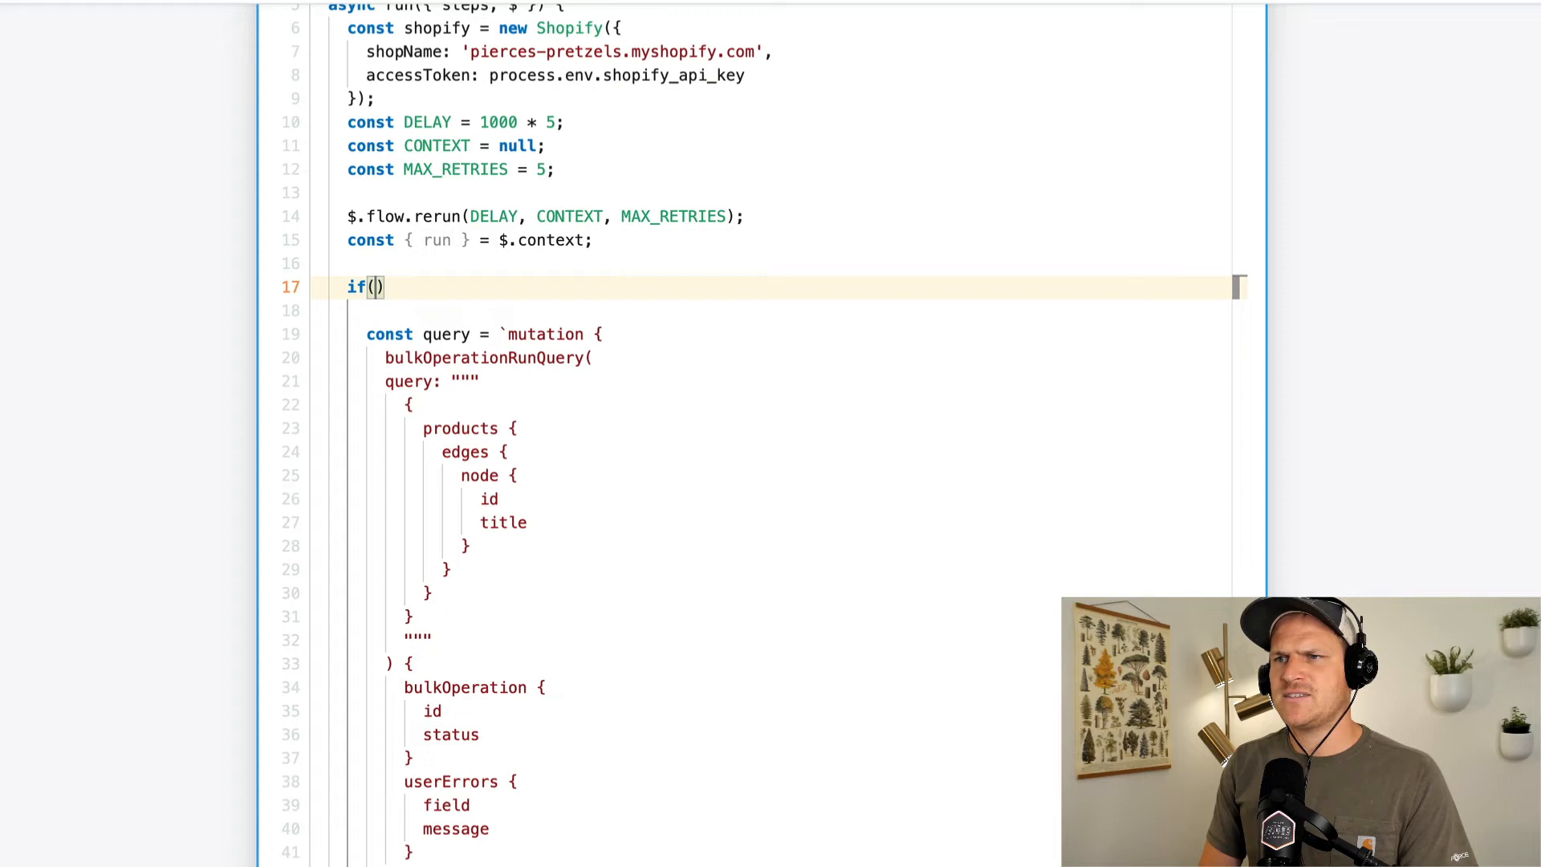
text(run.uns == 1)
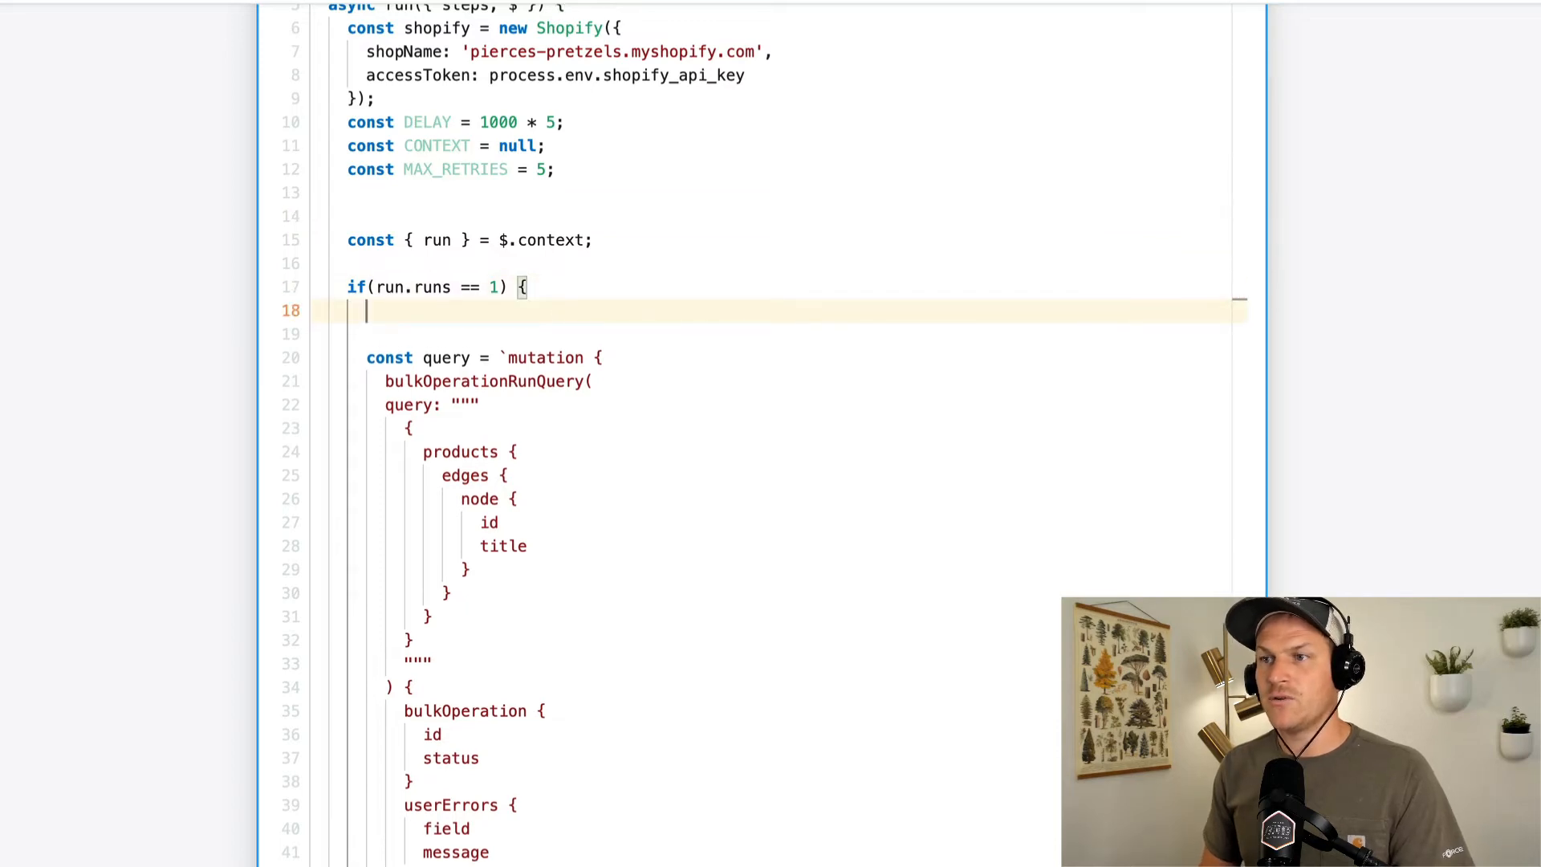
text($.flow.rerun(DELAY, CONTEXT, MAX_RETRIES);)
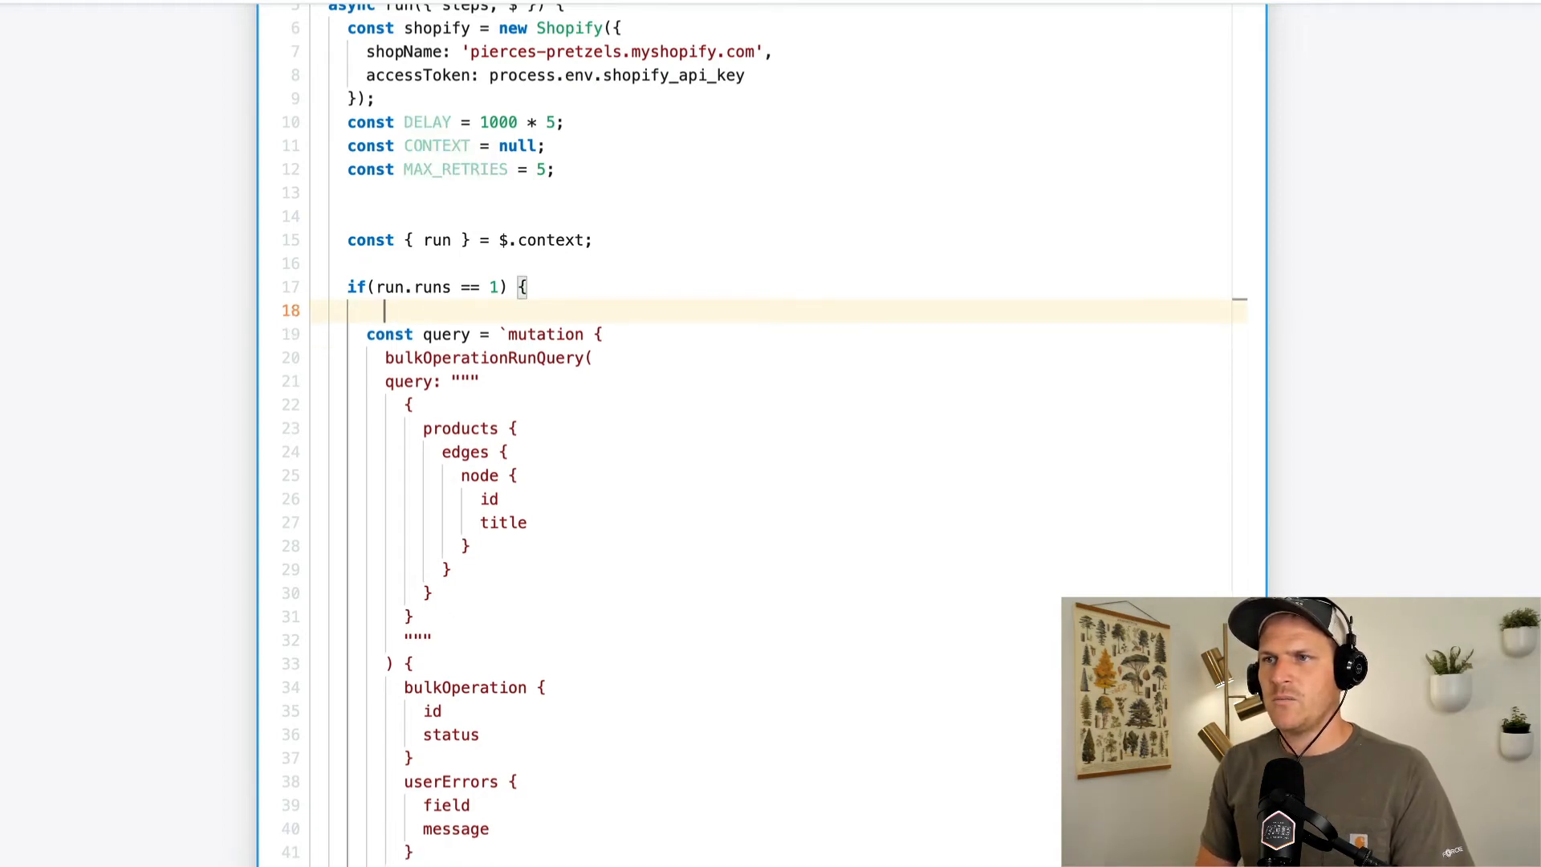
text(consol)
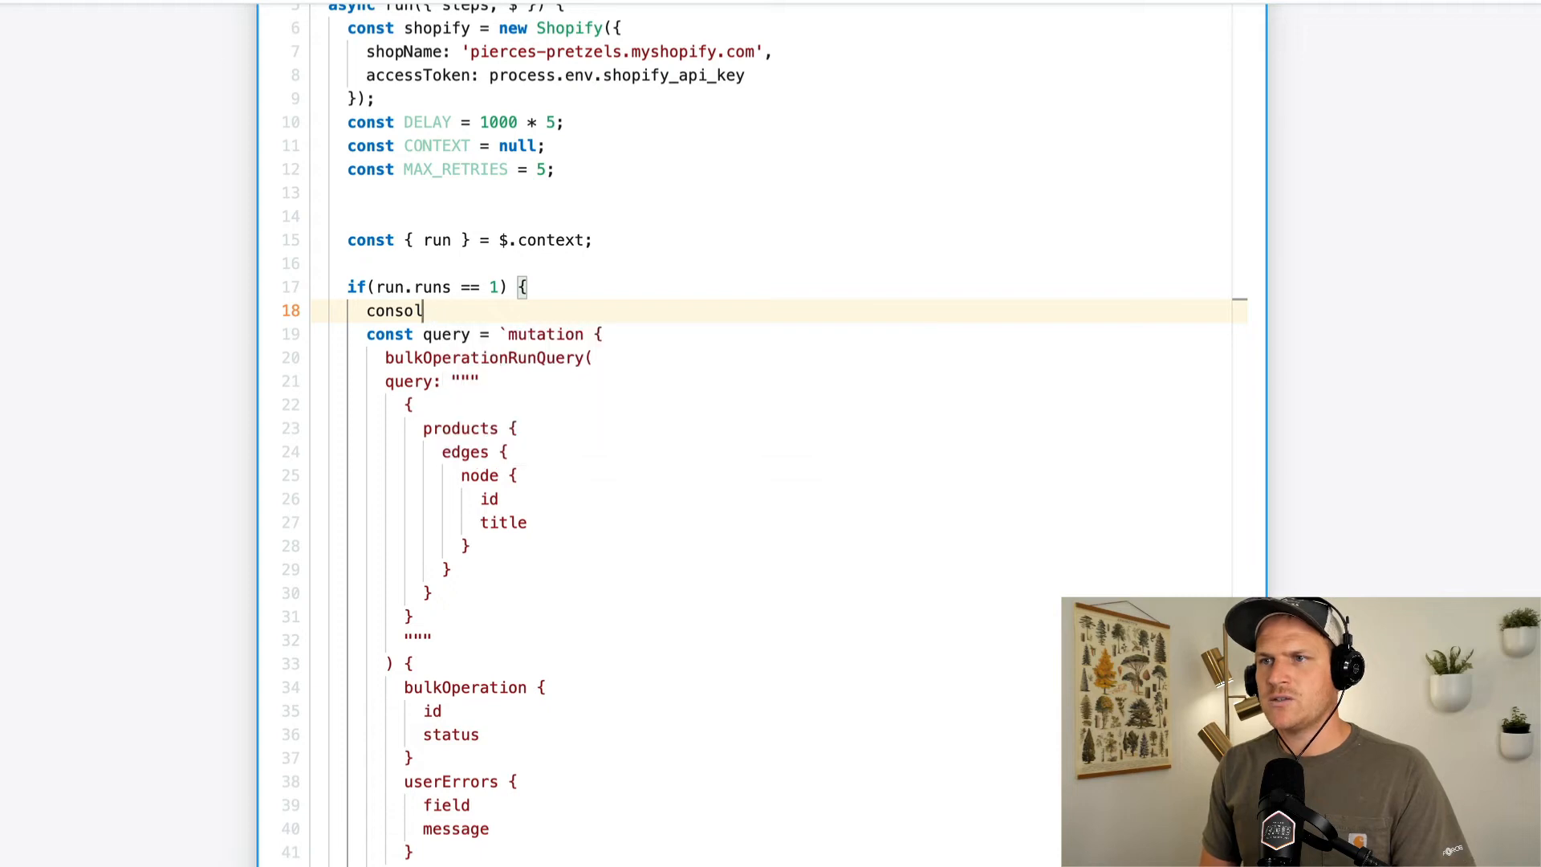
text(e.log())
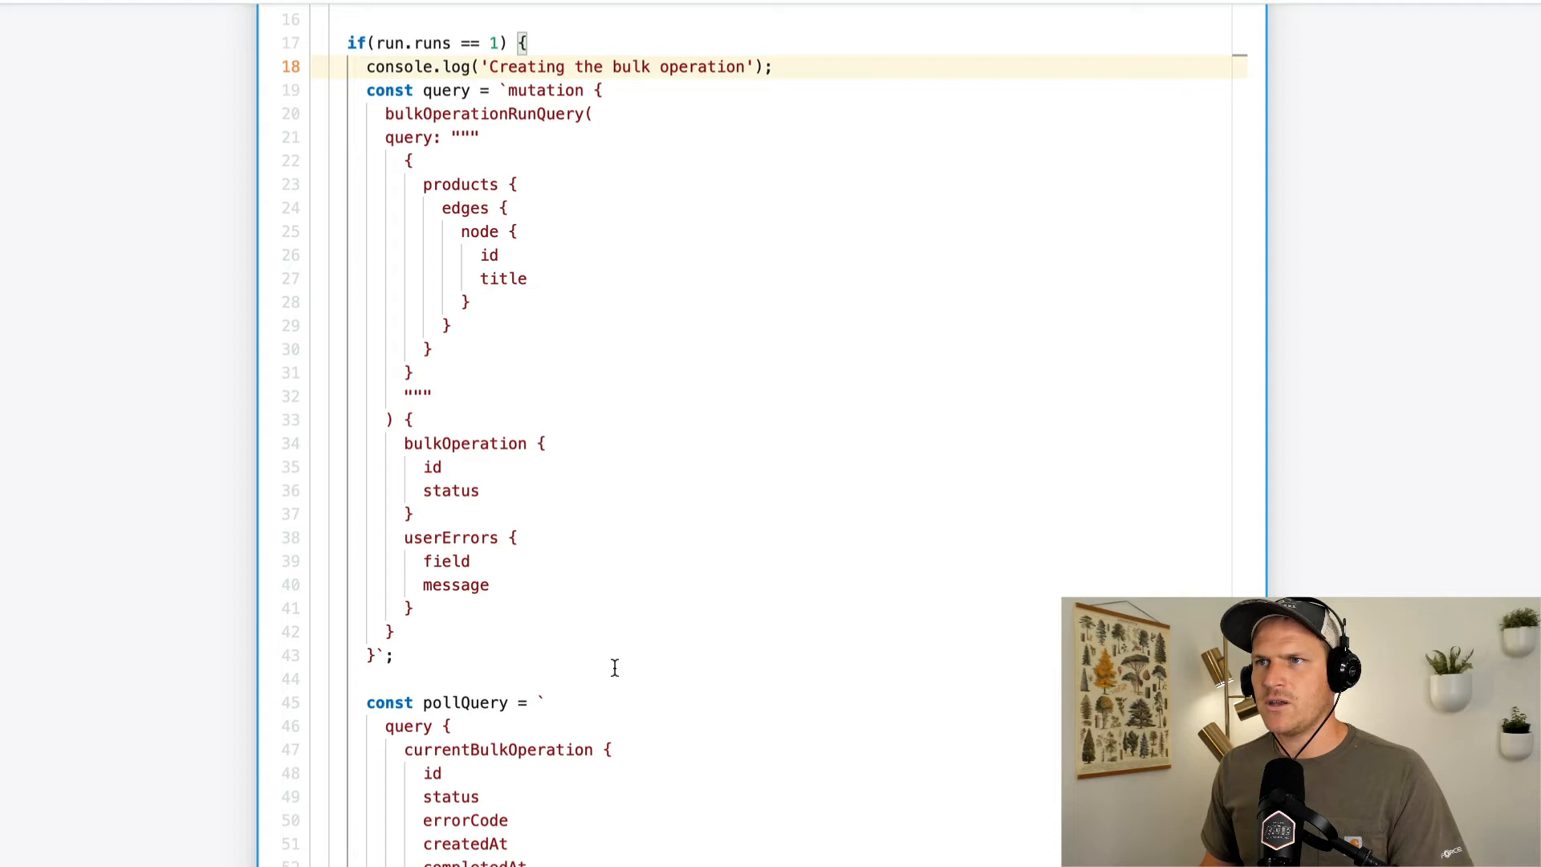
- Await the mutation into bulkOp, follow it with $.flow.rerun, and open the else branch
scroll(down, 3)
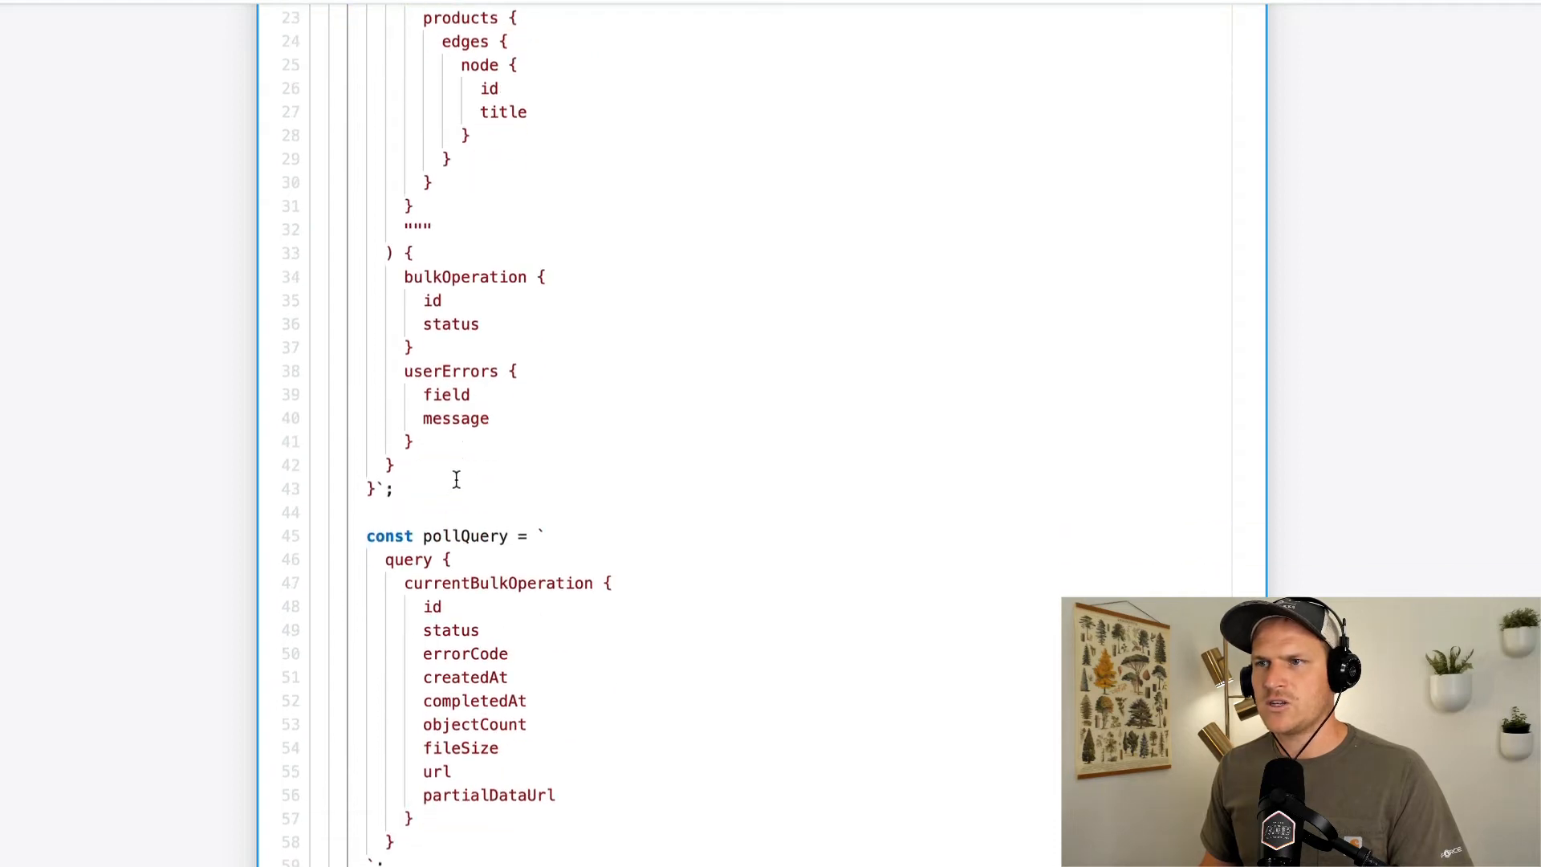
scroll(up, 3)
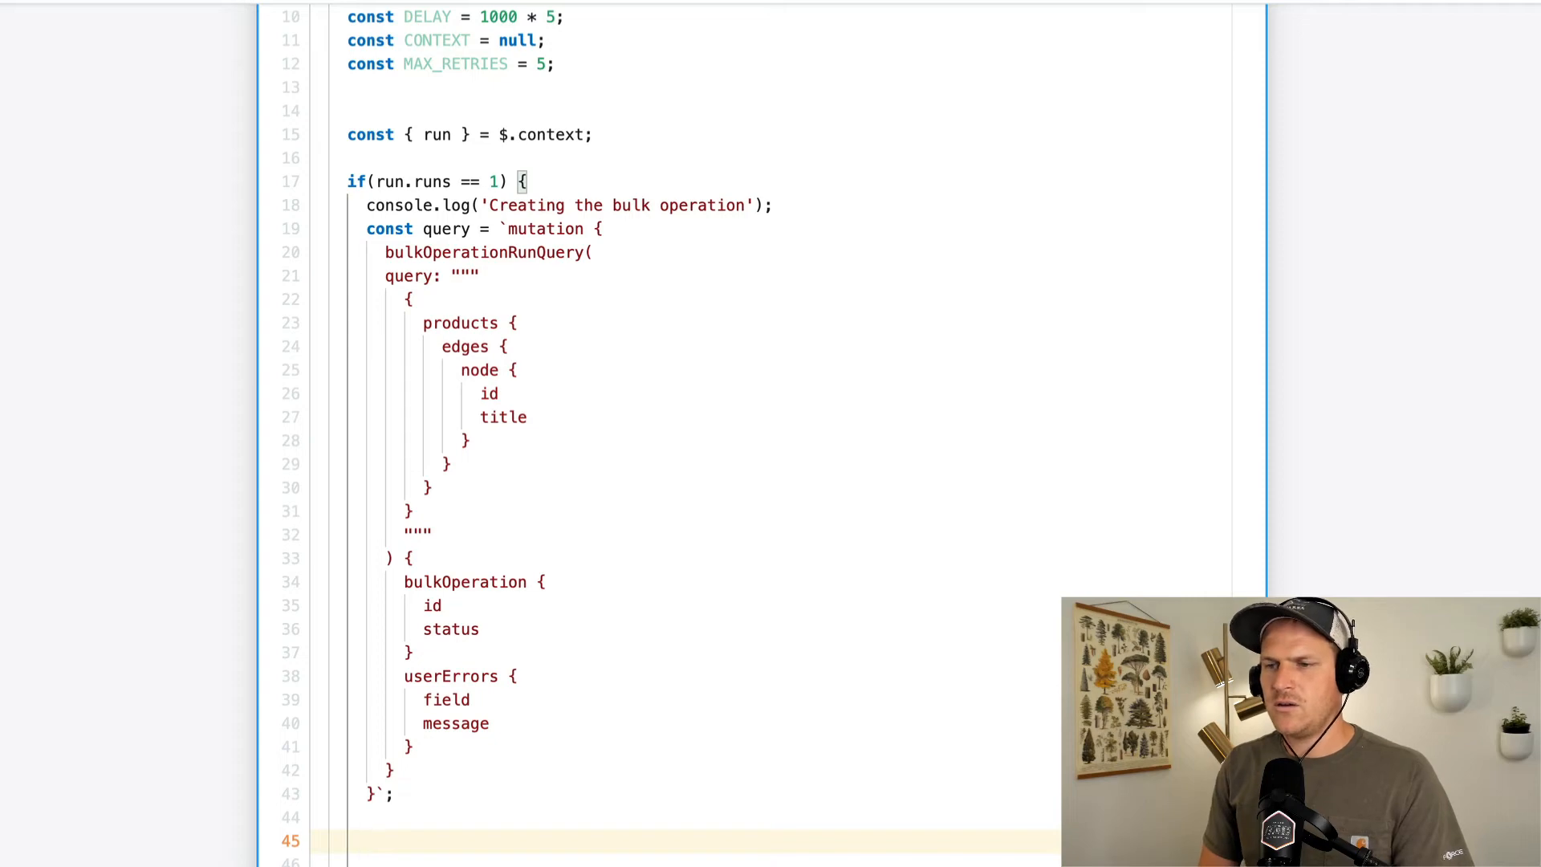
text($.flow.rerun(DELAY, CONTEXT, MAX_RETRIES);)
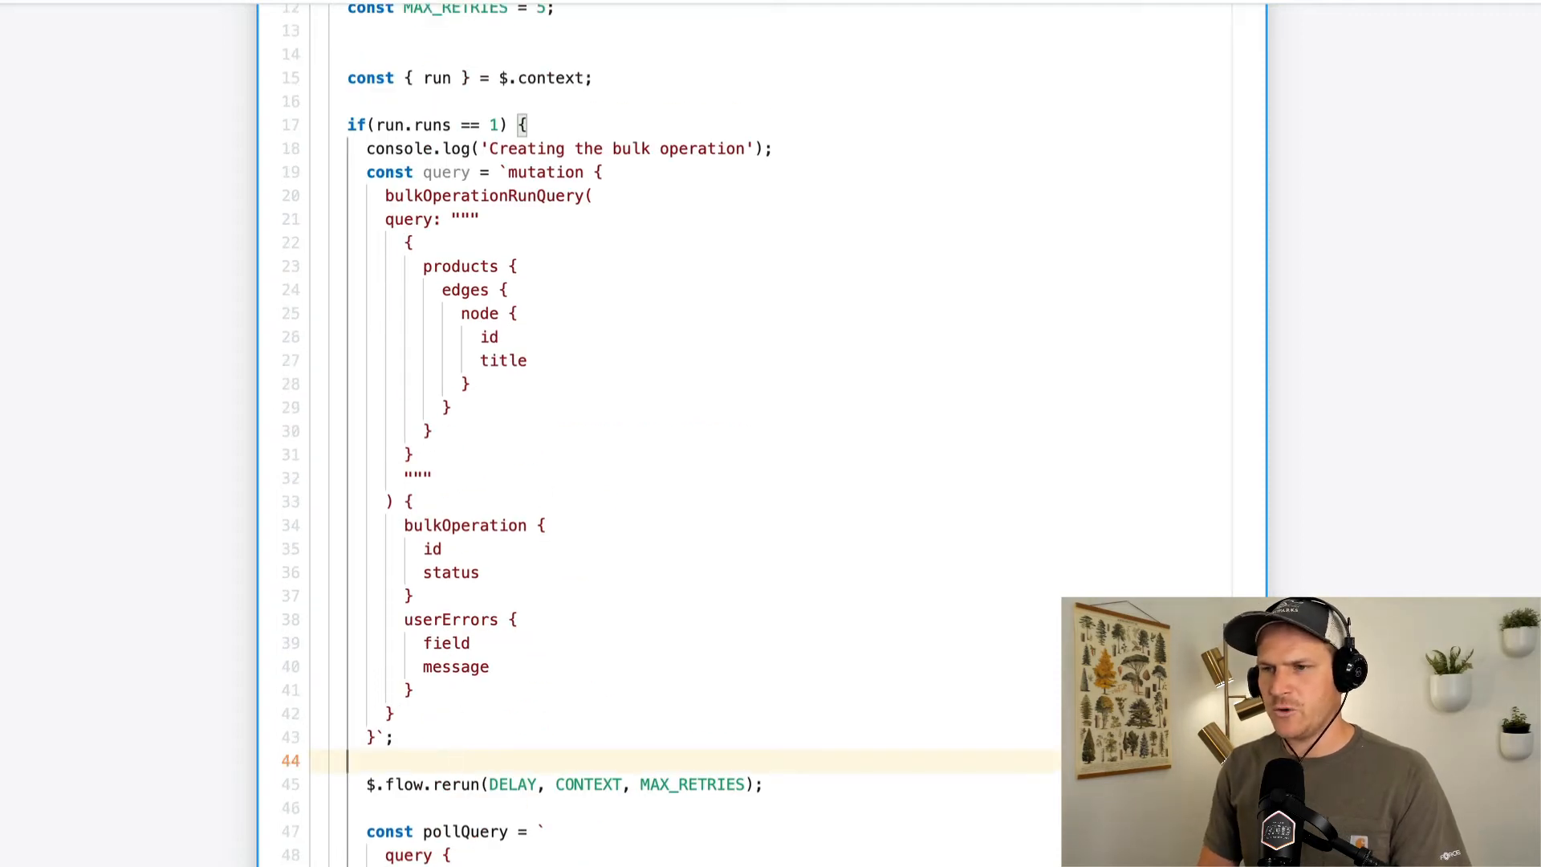
text(const bulkOp = await shopify.graphql(query))
click(769, 808)
text(})
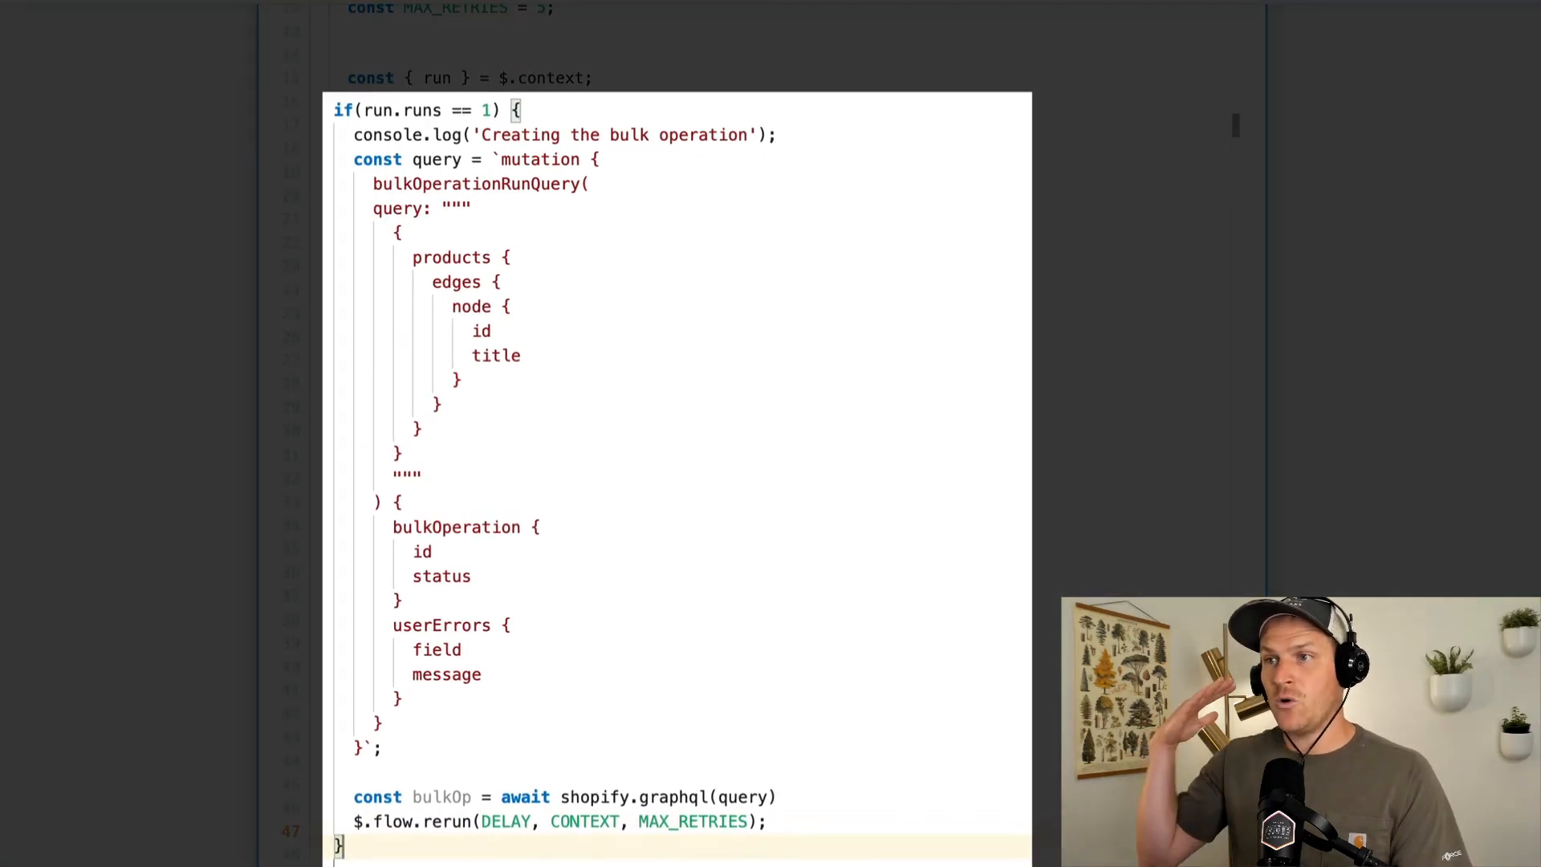
text(else {)
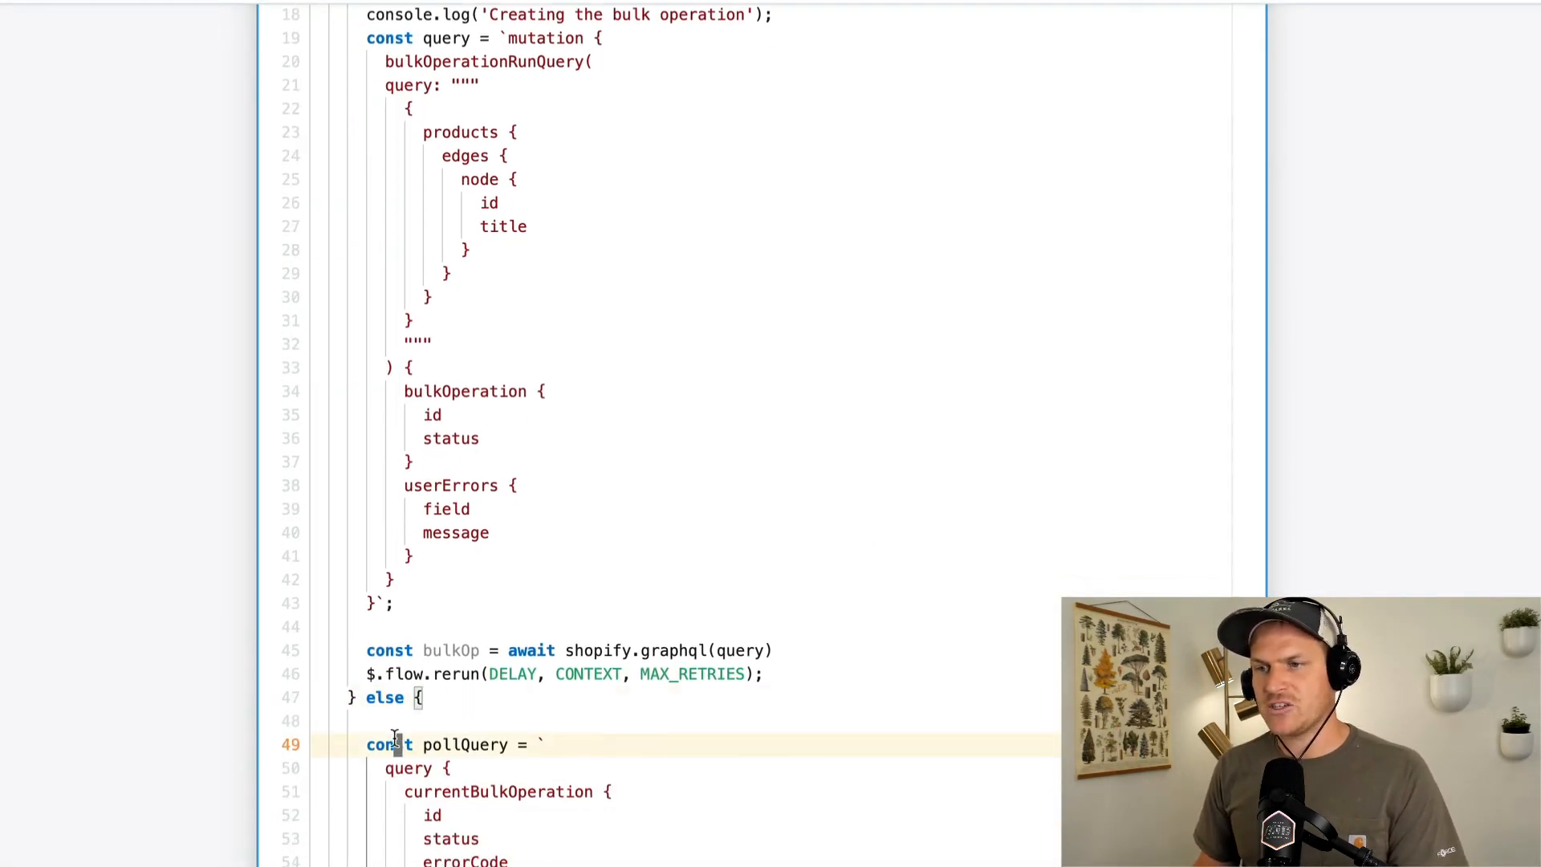
- Log 'Polling the shopify bulk op status' at the start of the else branch
text(conso)
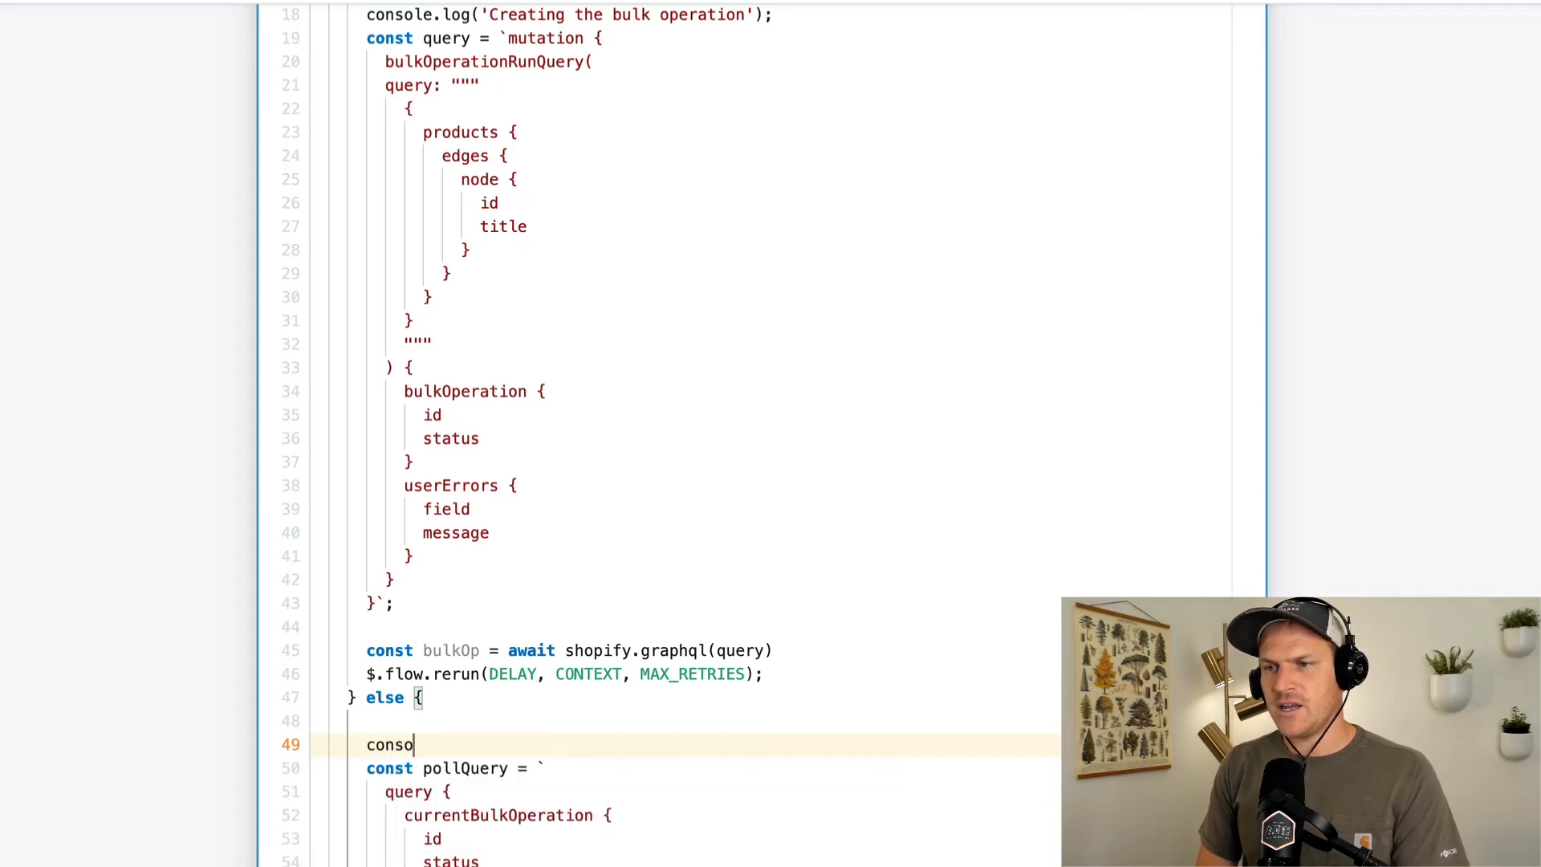
text(le.log('Pol')
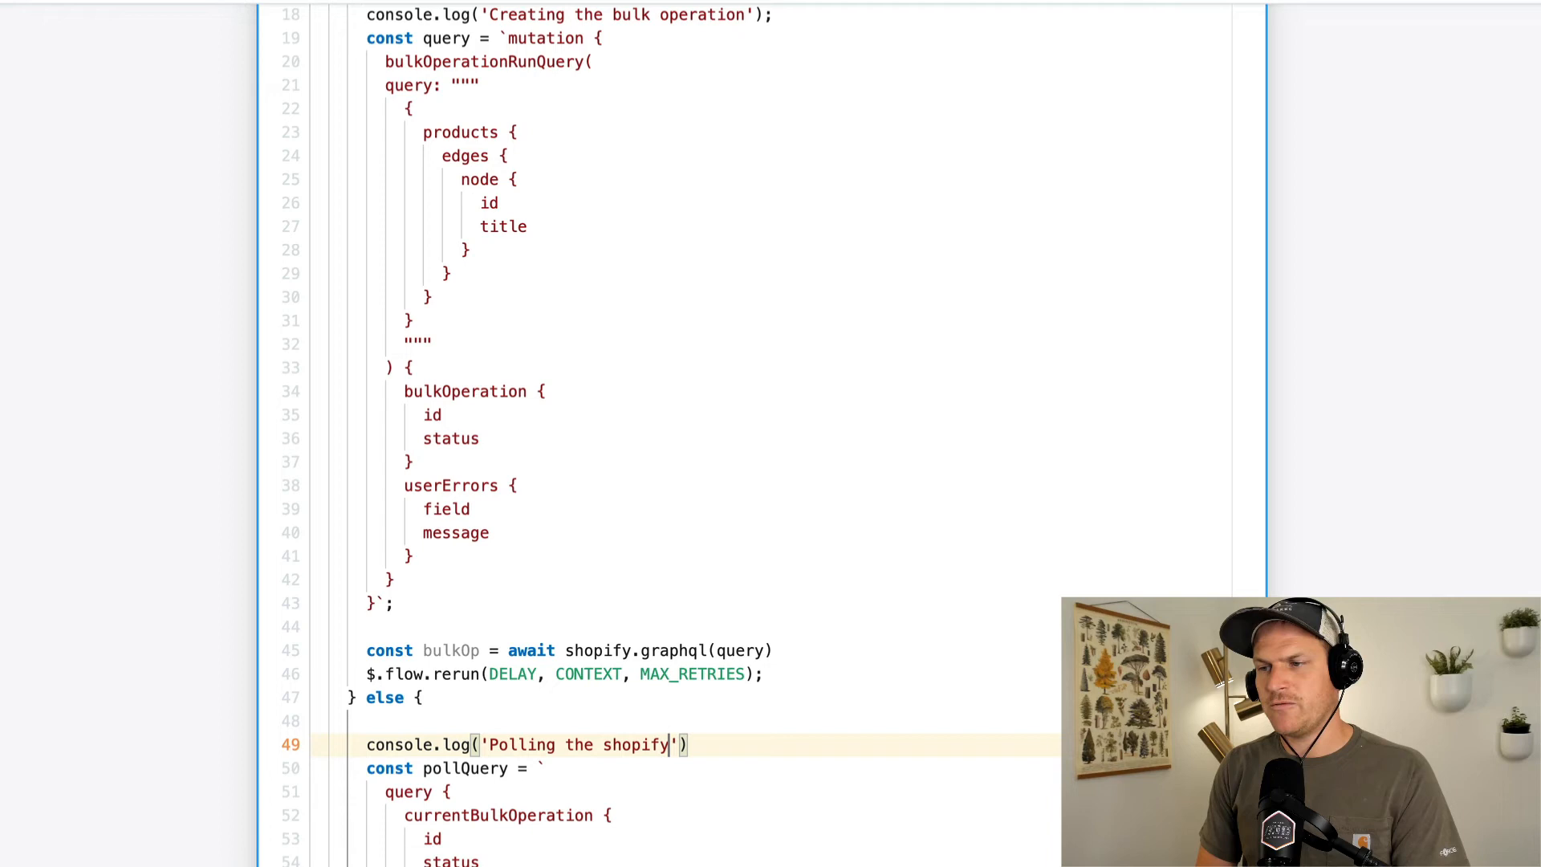
text(bulk op)
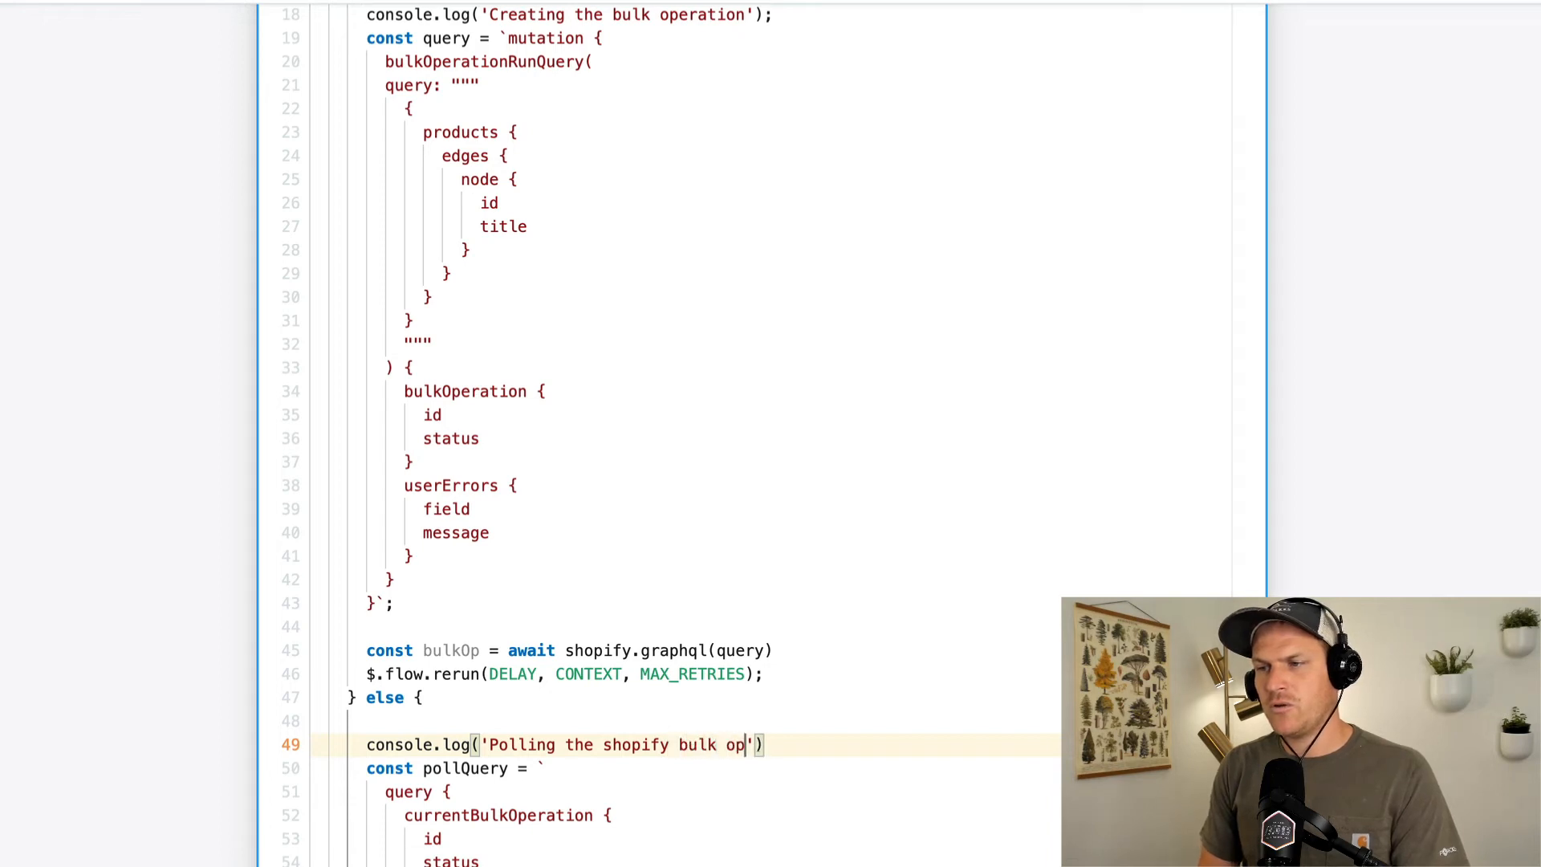
text(status)
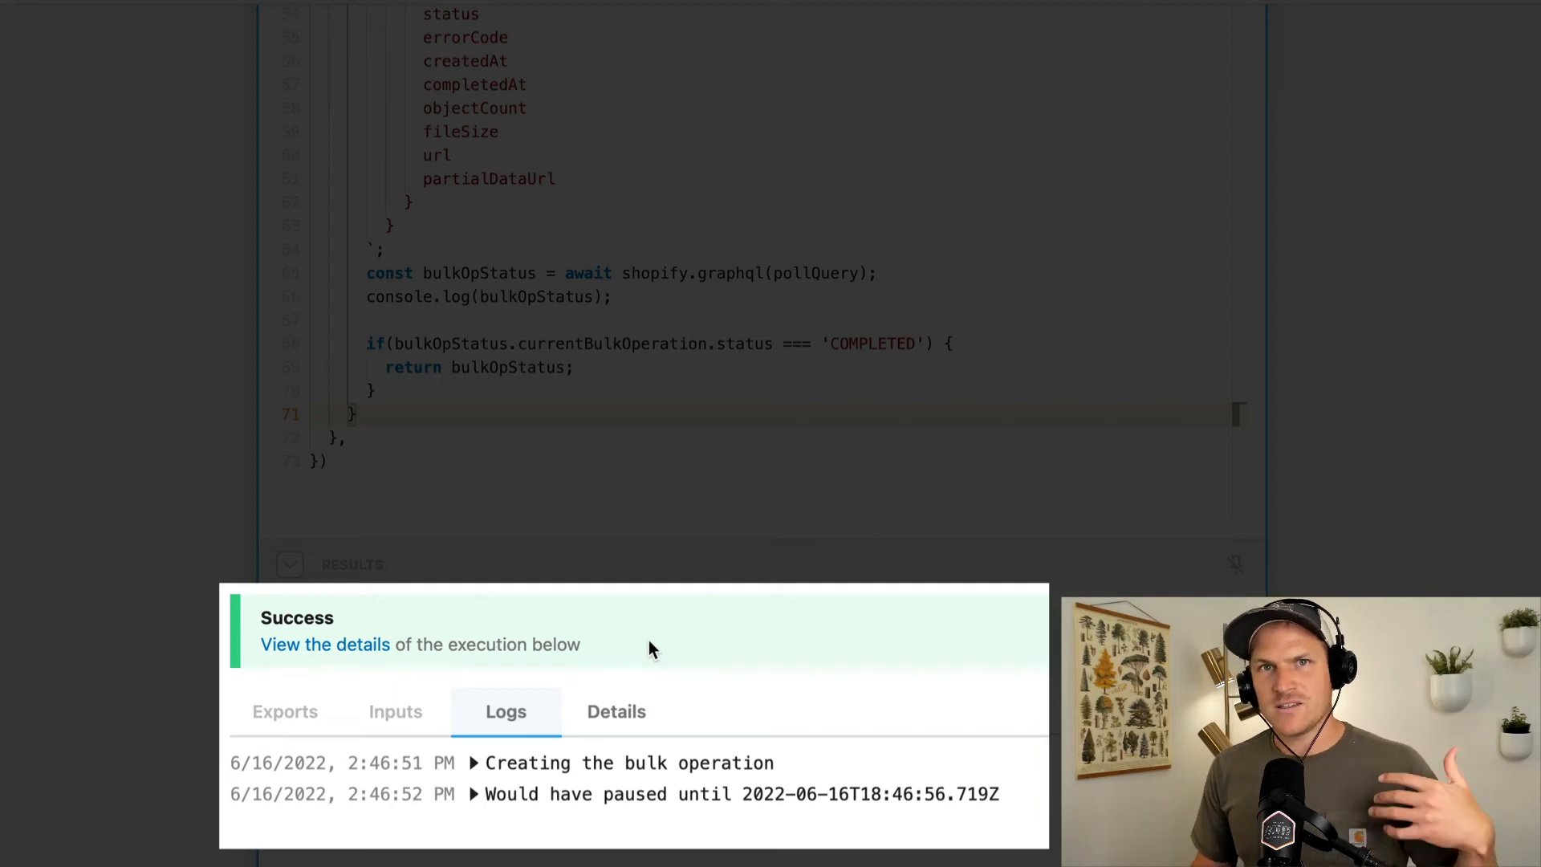
mouse_move(835, 752)
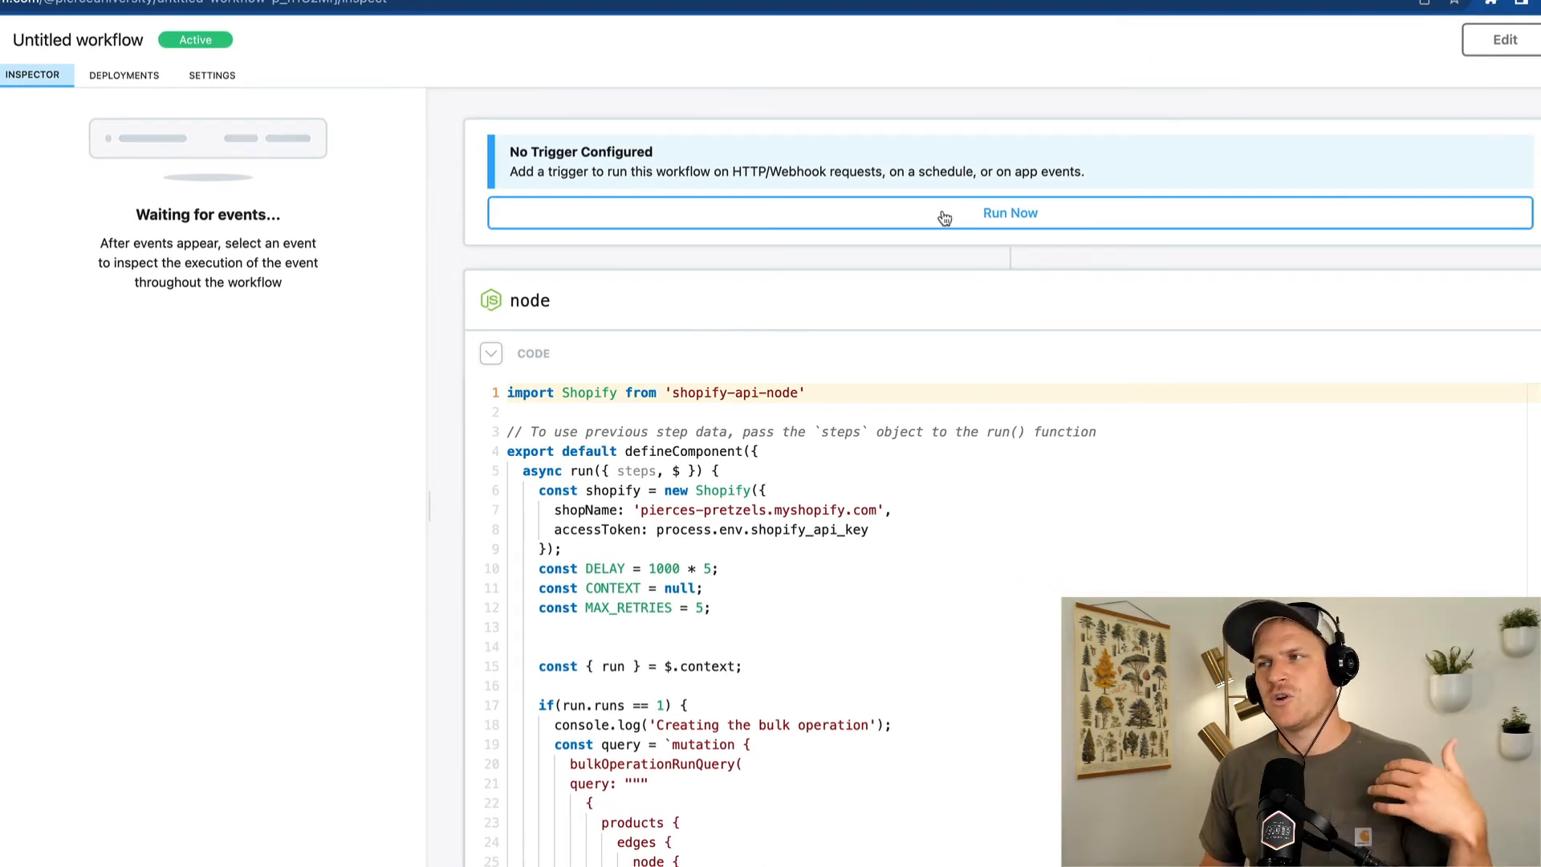
- Run the deployed workflow and expand the logged currentBulkOperation showing COMPLETED status
click(1010, 212)
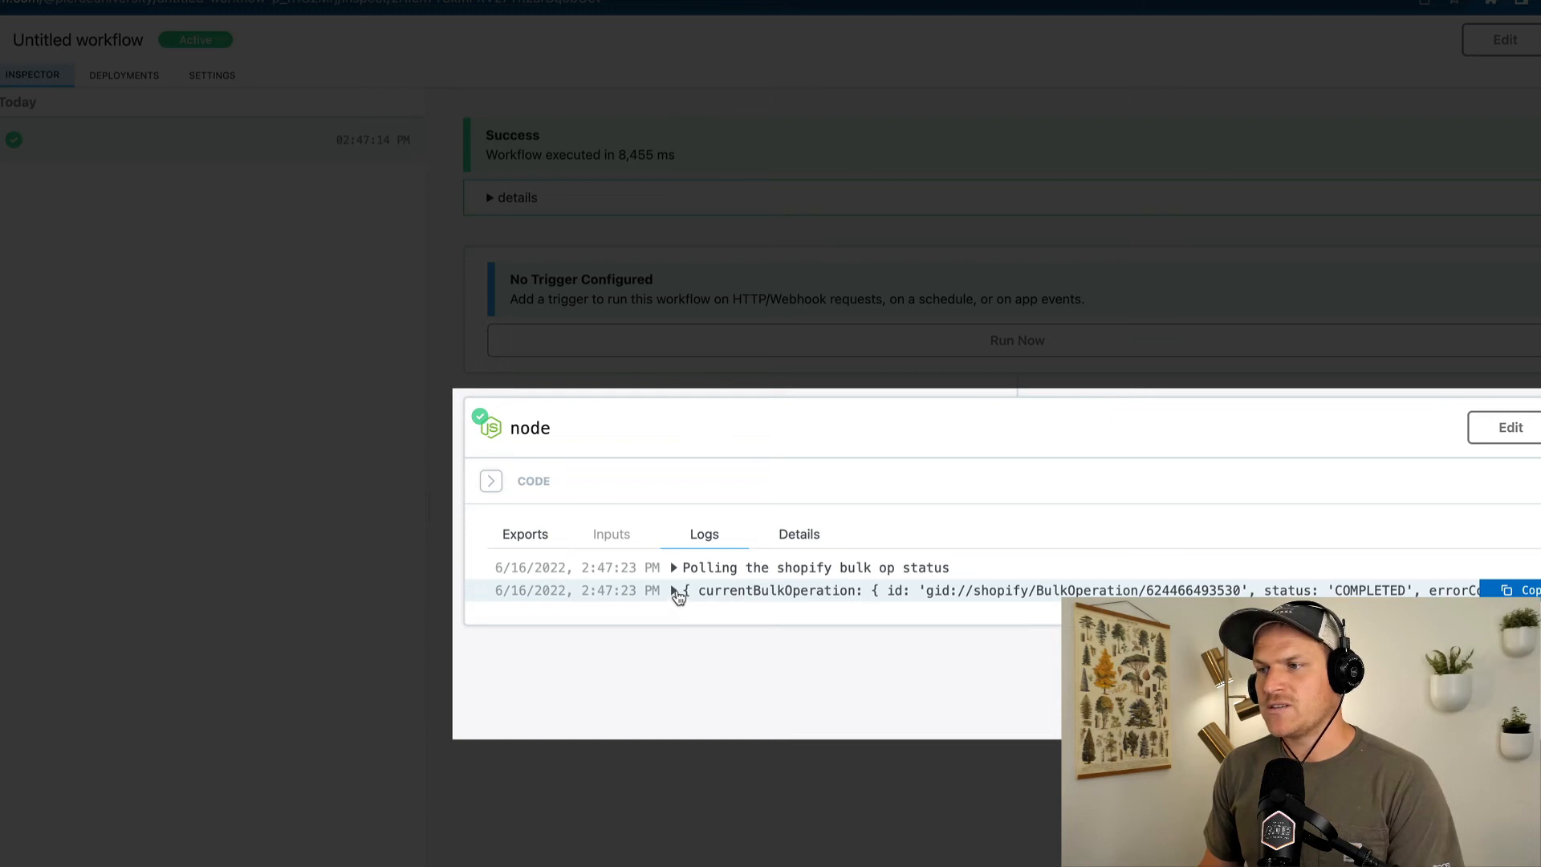
click(674, 590)
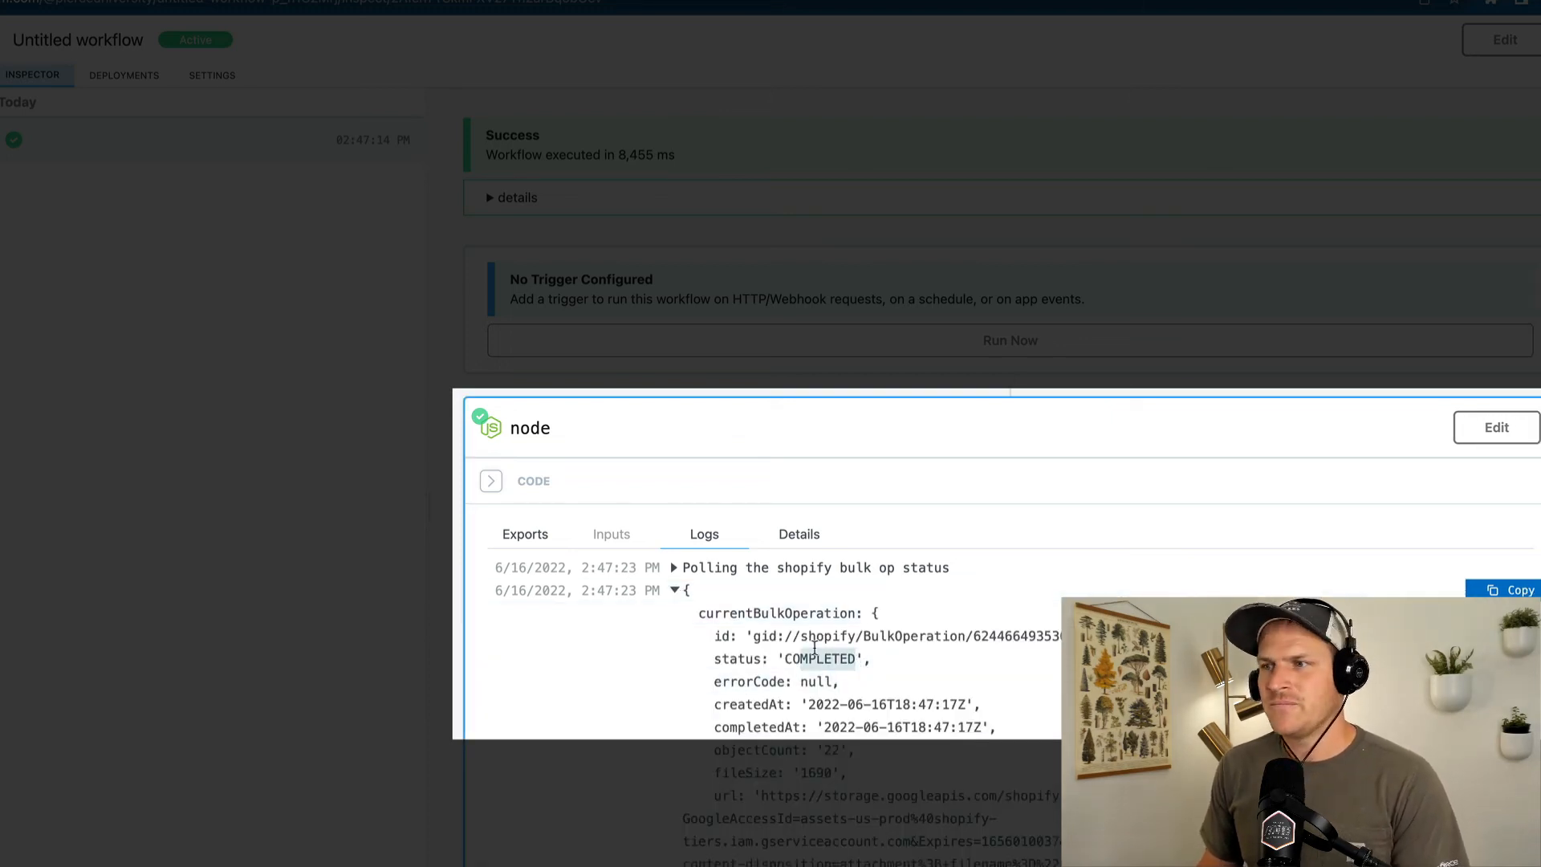
- Show the node's Exports and expand currentBulkOperation to reveal COMPLETED, 22 objects and the download URL
click(524, 534)
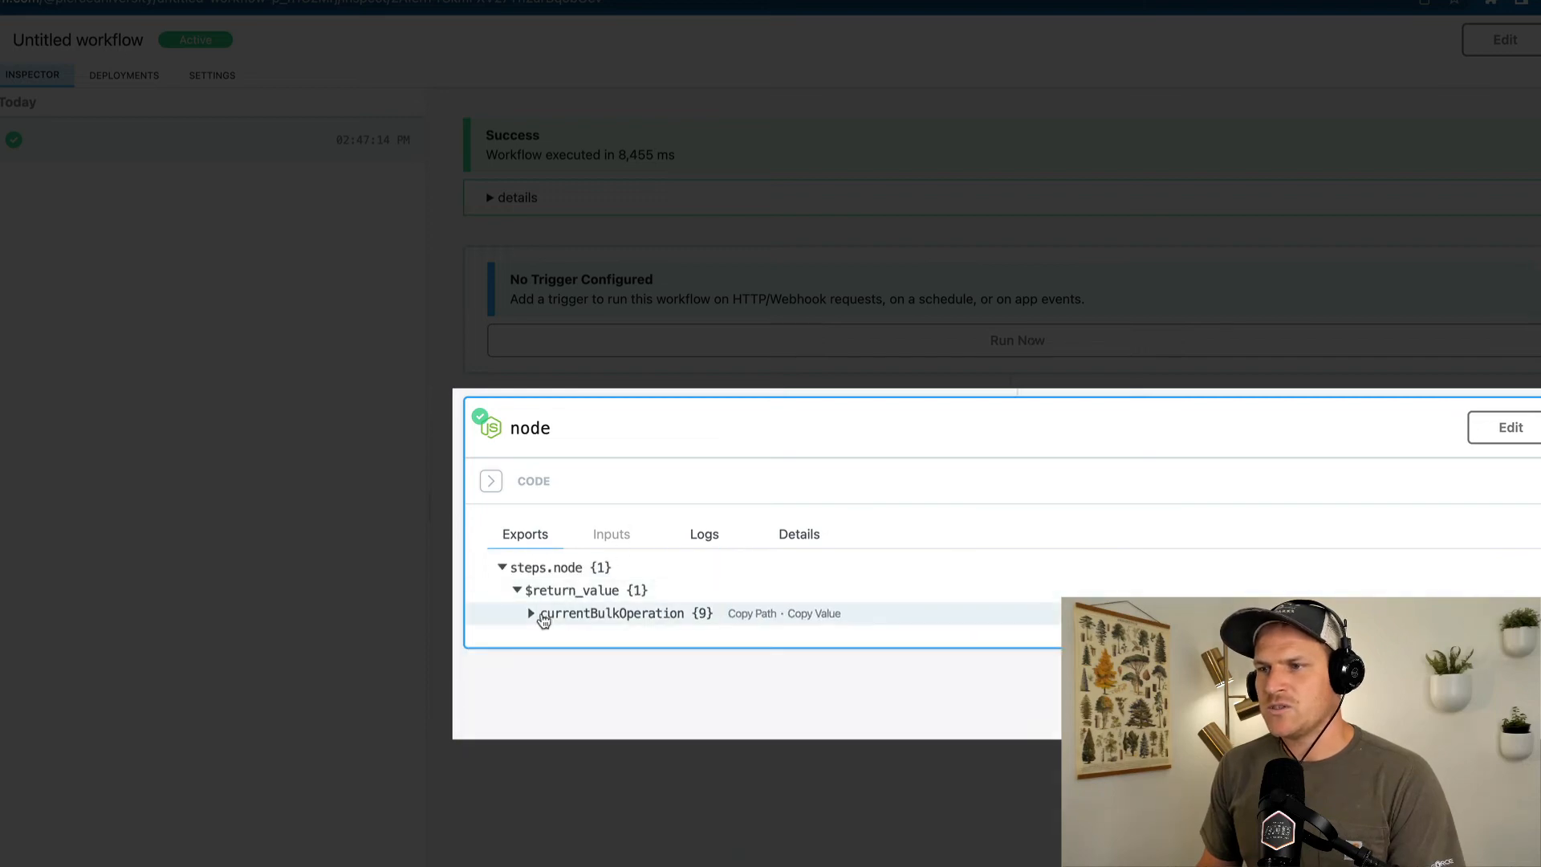
click(530, 614)
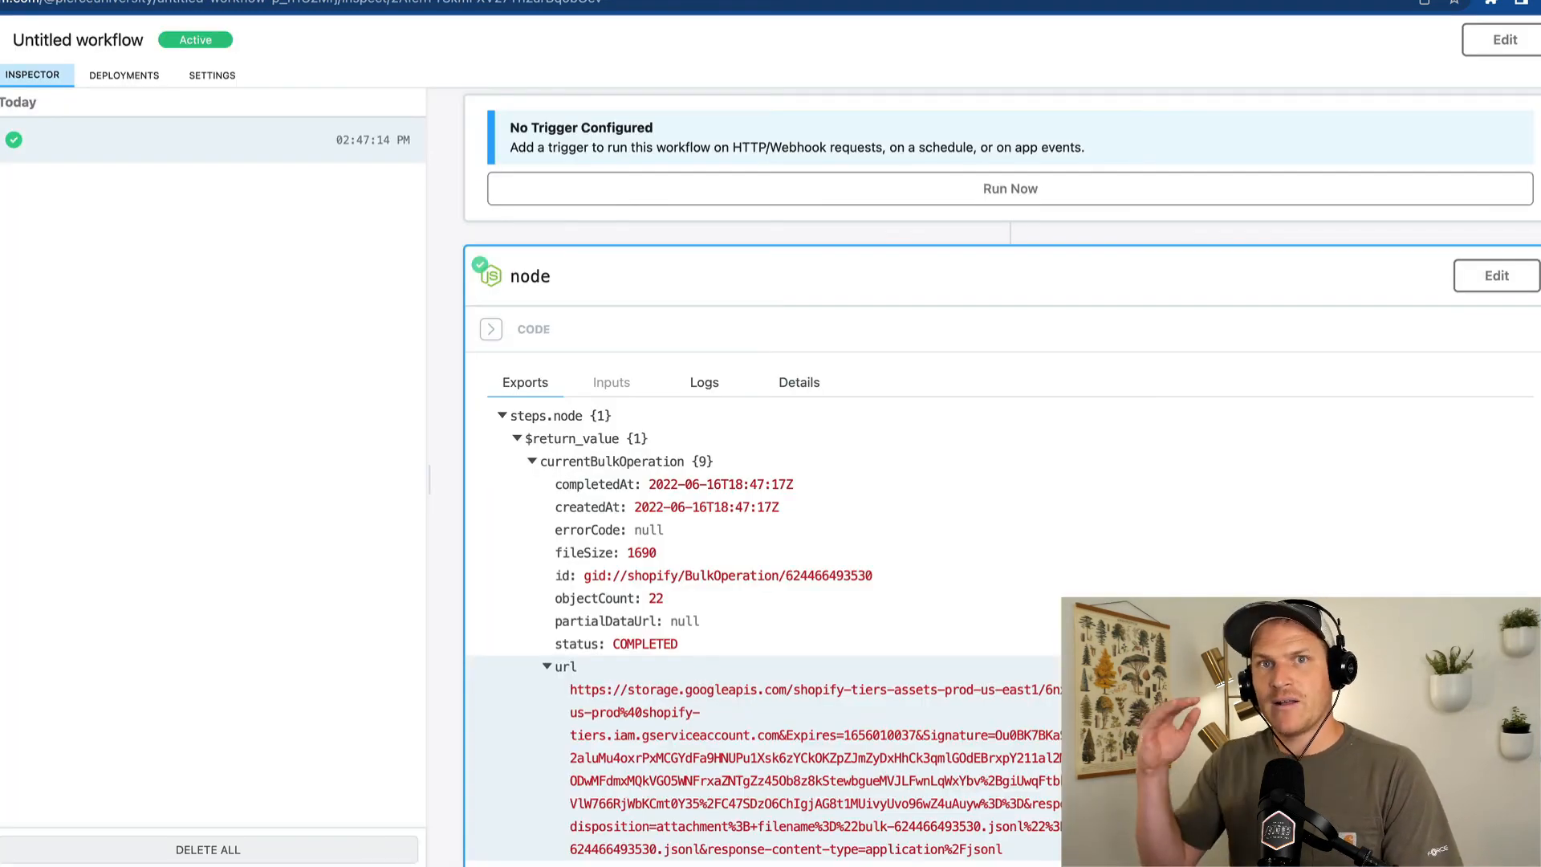
scroll(down, 3)
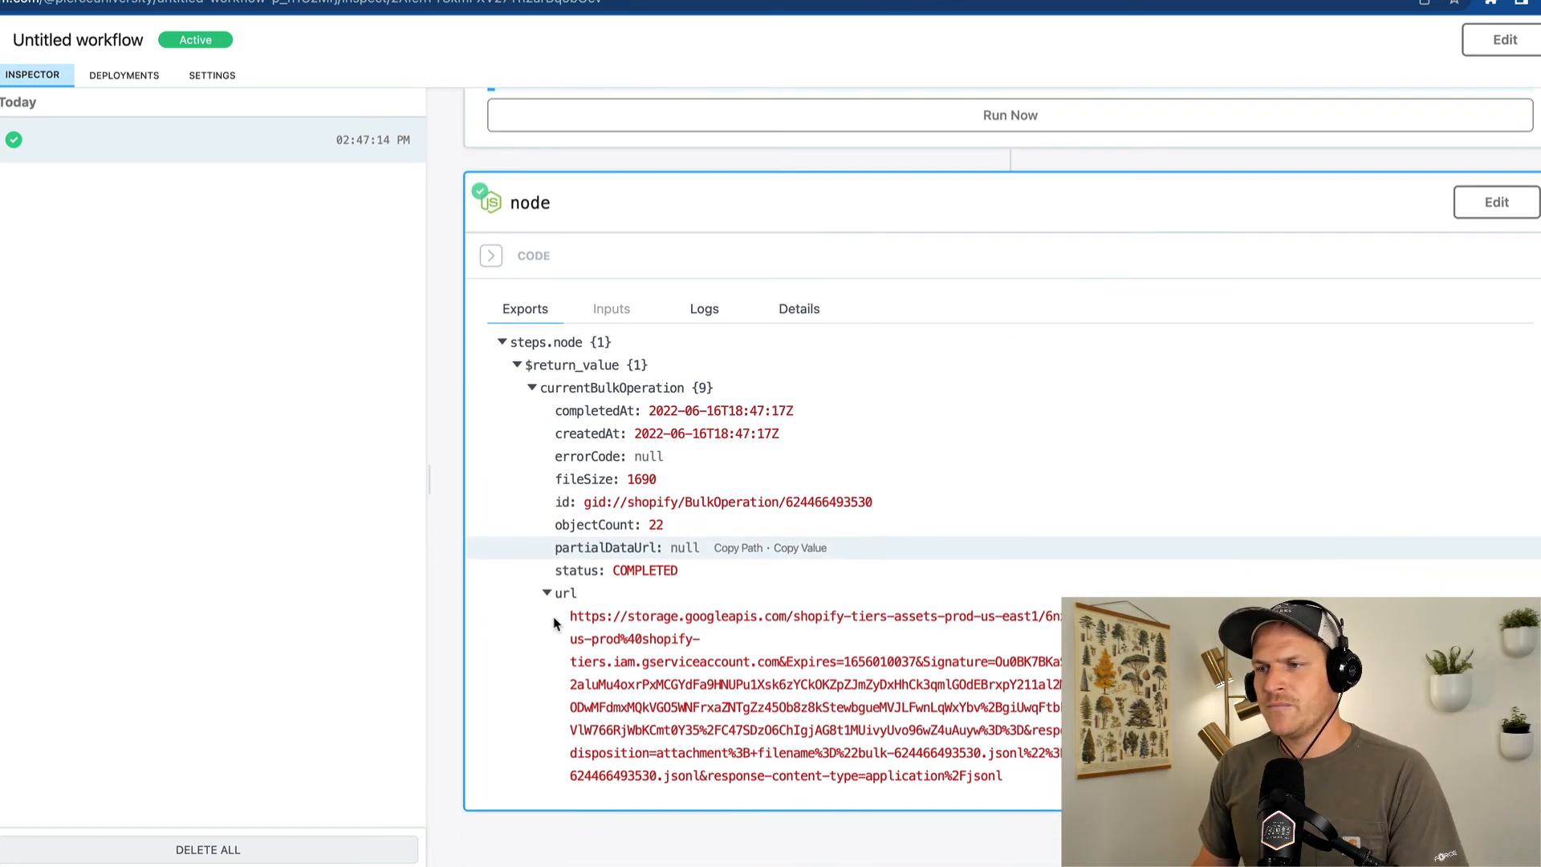